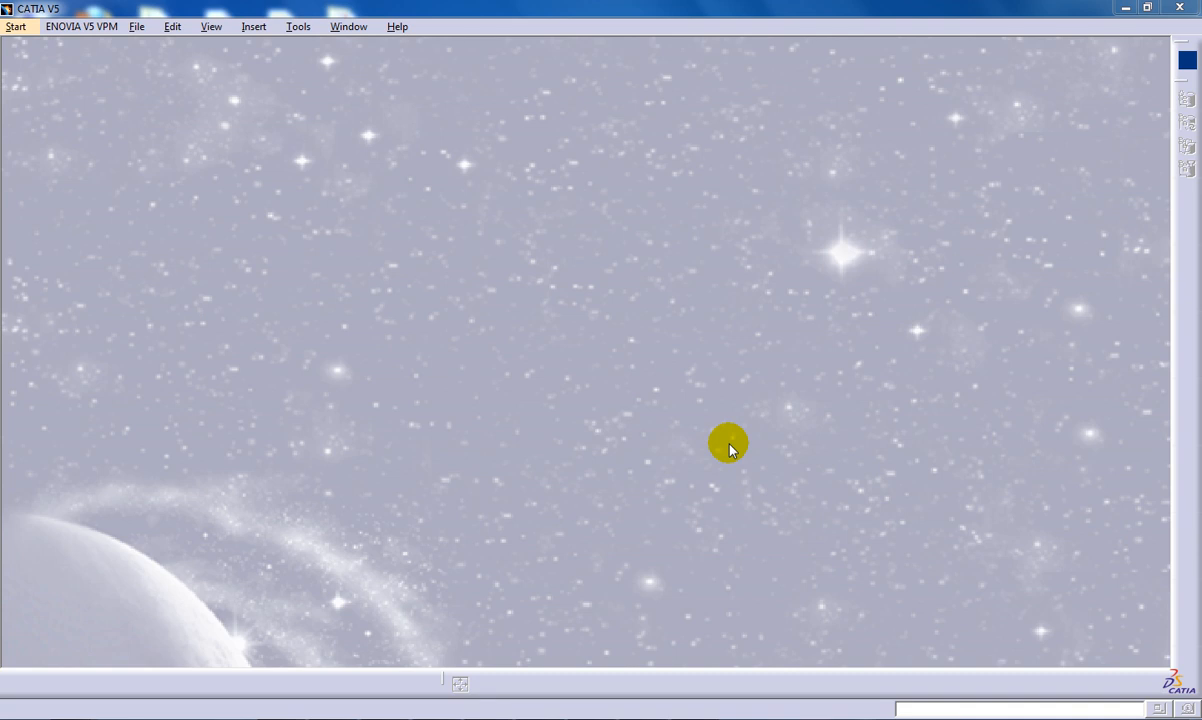
pyautogui.moveTo(388, 7)
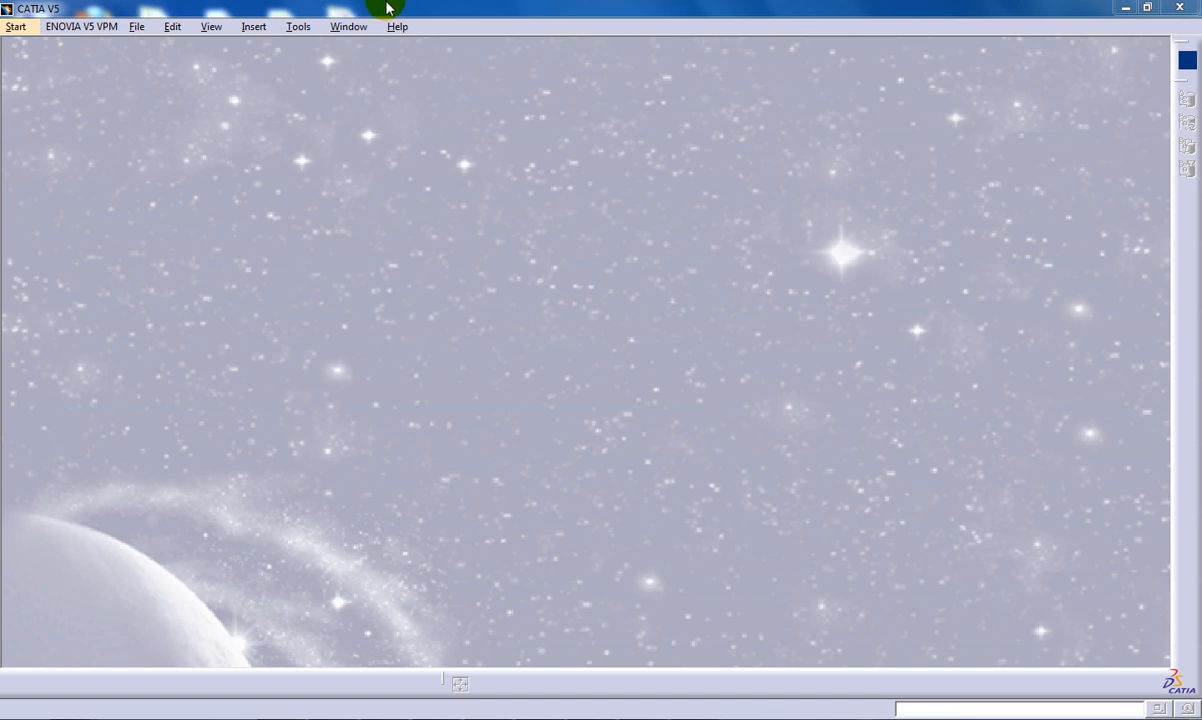
pyautogui.moveTo(475, 700)
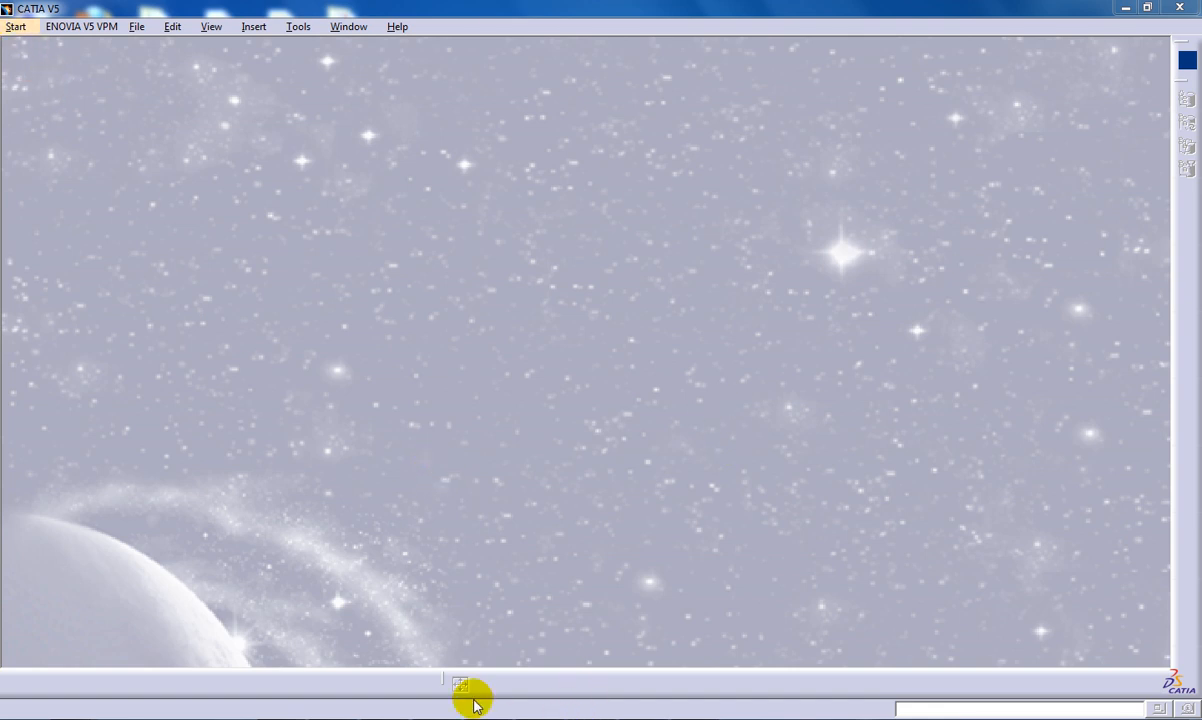
# Start a new metric drawing in AutoCAD 2012
pyautogui.click(460, 687)
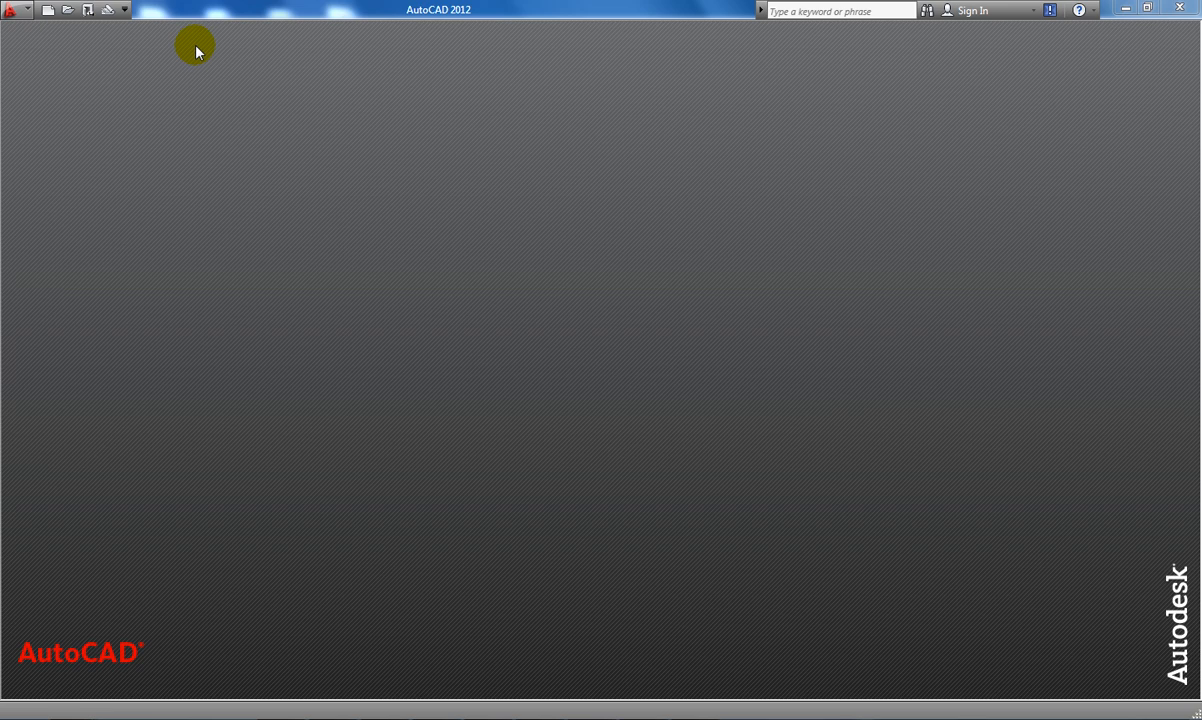
pyautogui.click(47, 9)
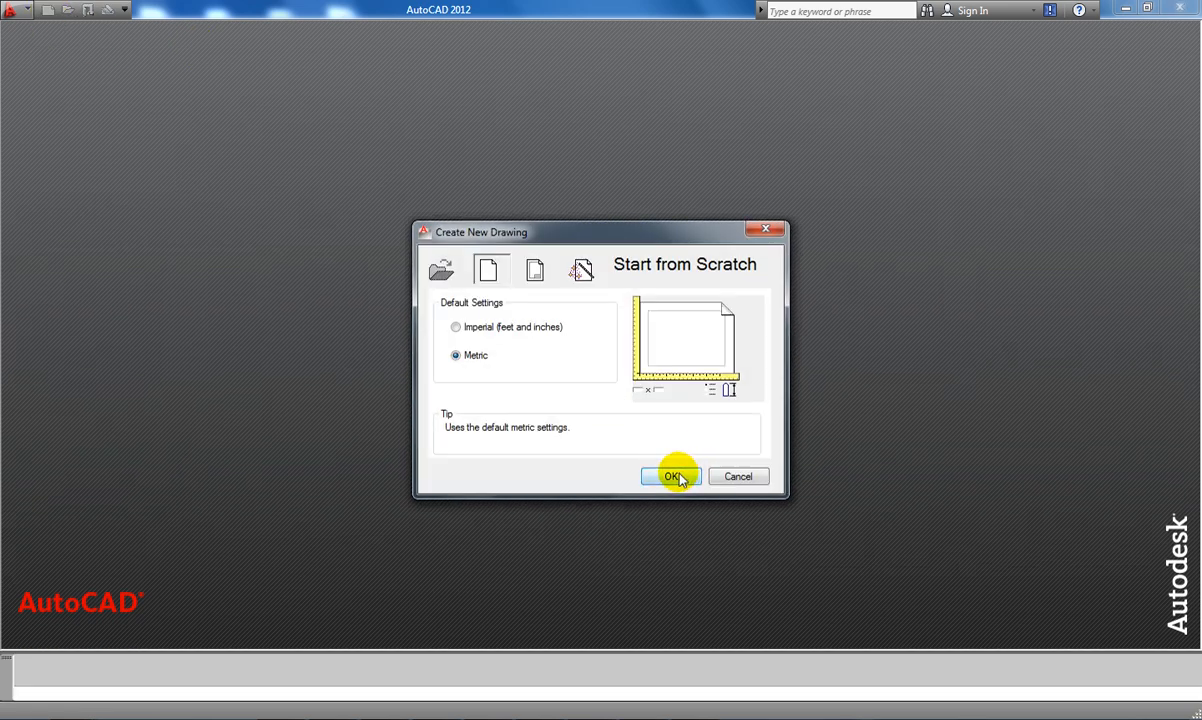
pyautogui.click(671, 476)
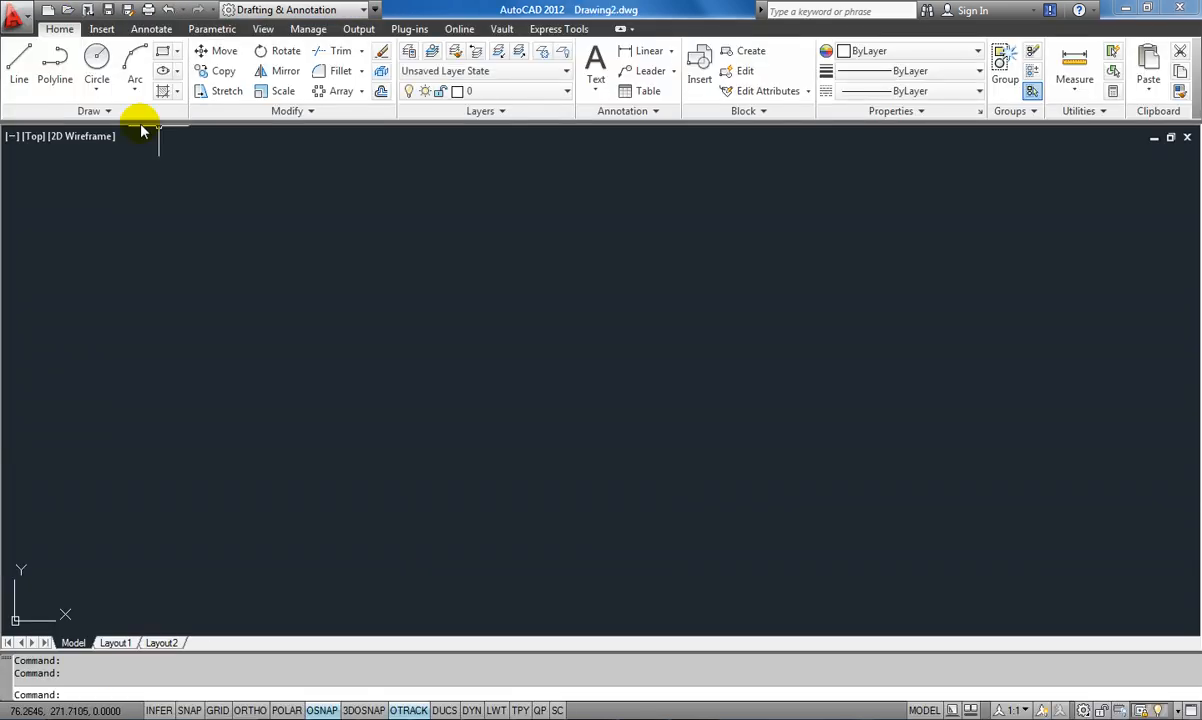
# Draw the large outer circle and a 20-diameter hole circle near its right edge
pyautogui.click(96, 65)
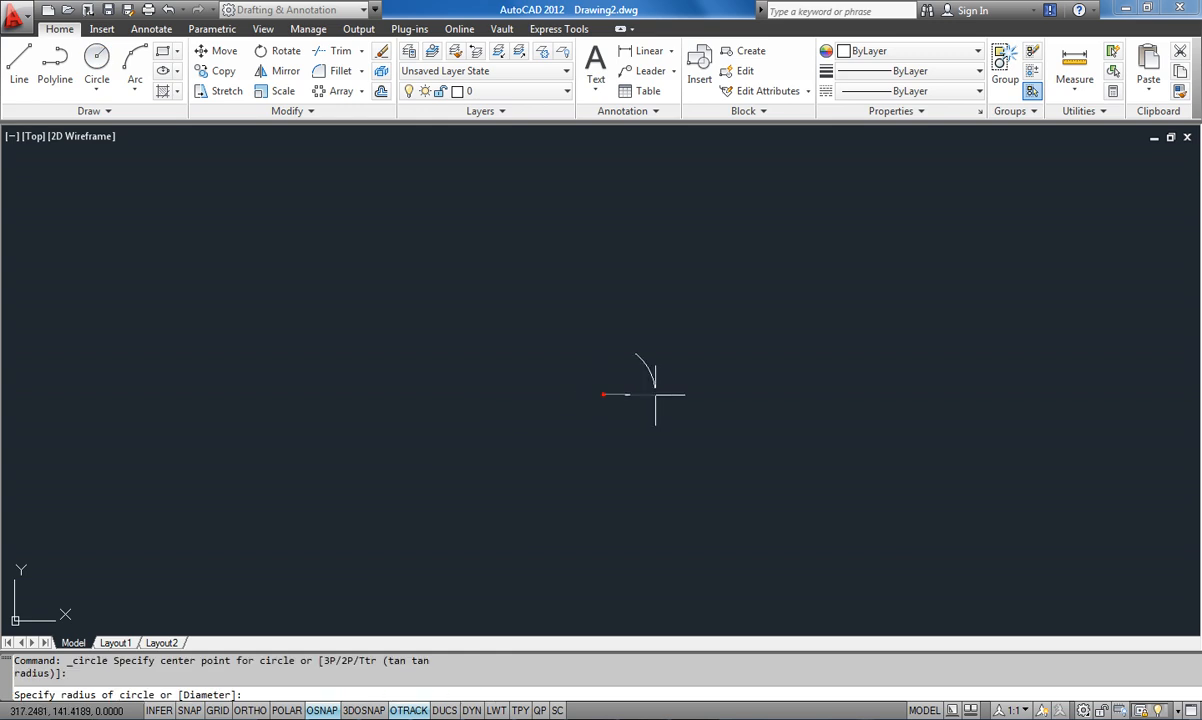
pyautogui.click(748, 395)
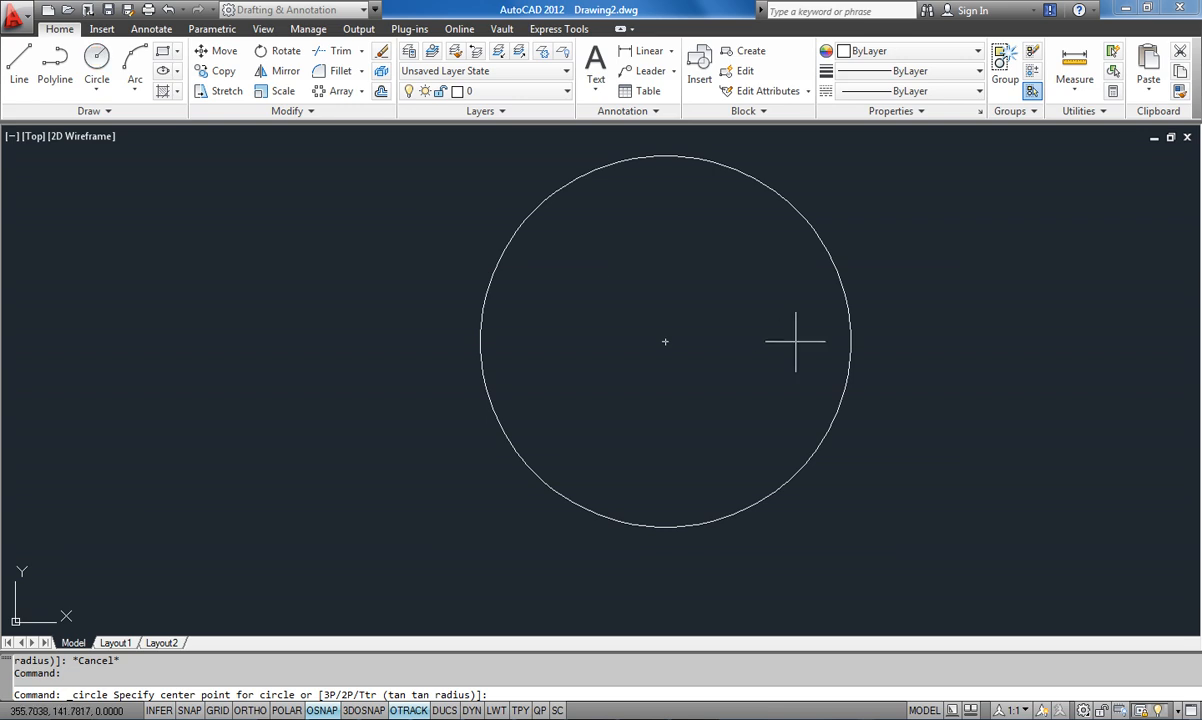
pyautogui.moveTo(784, 340)
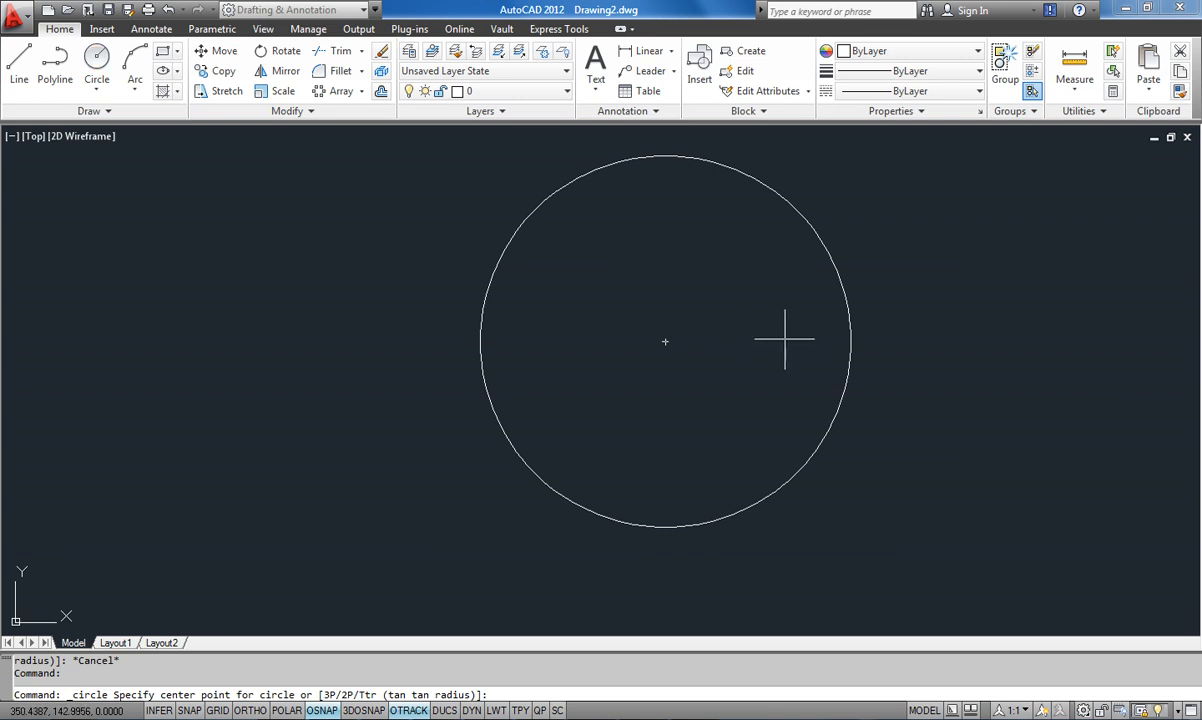
pyautogui.click(784, 340)
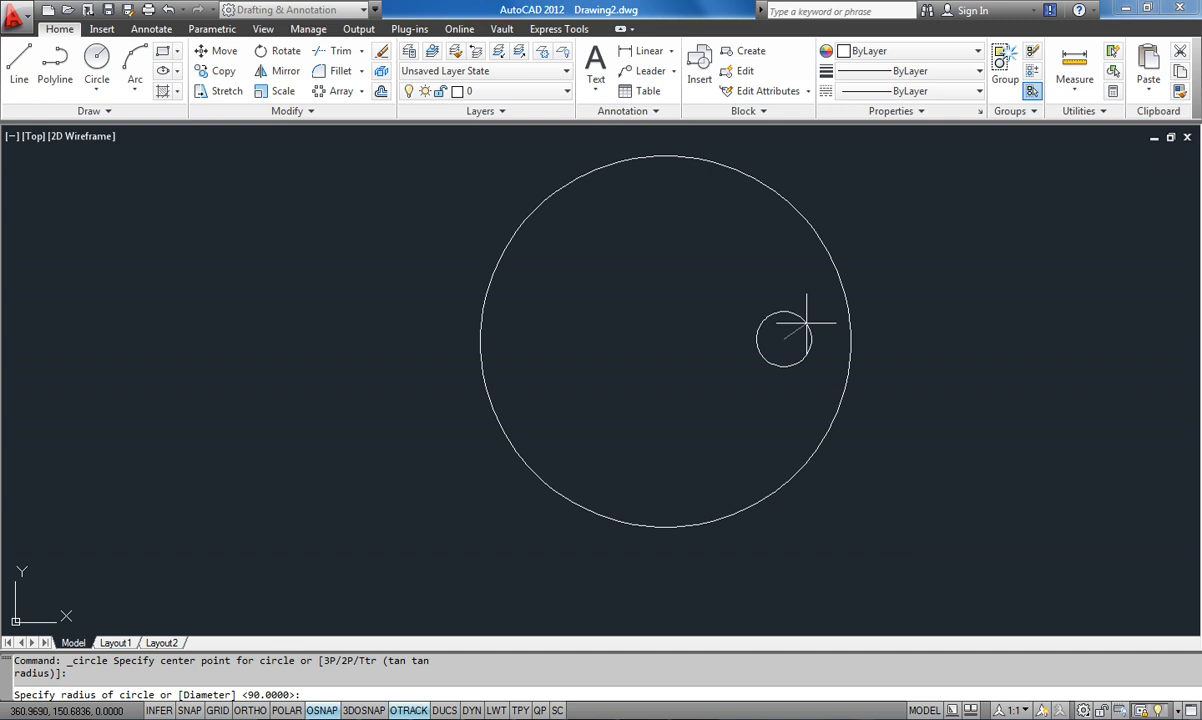
pyautogui.moveTo(805, 325)
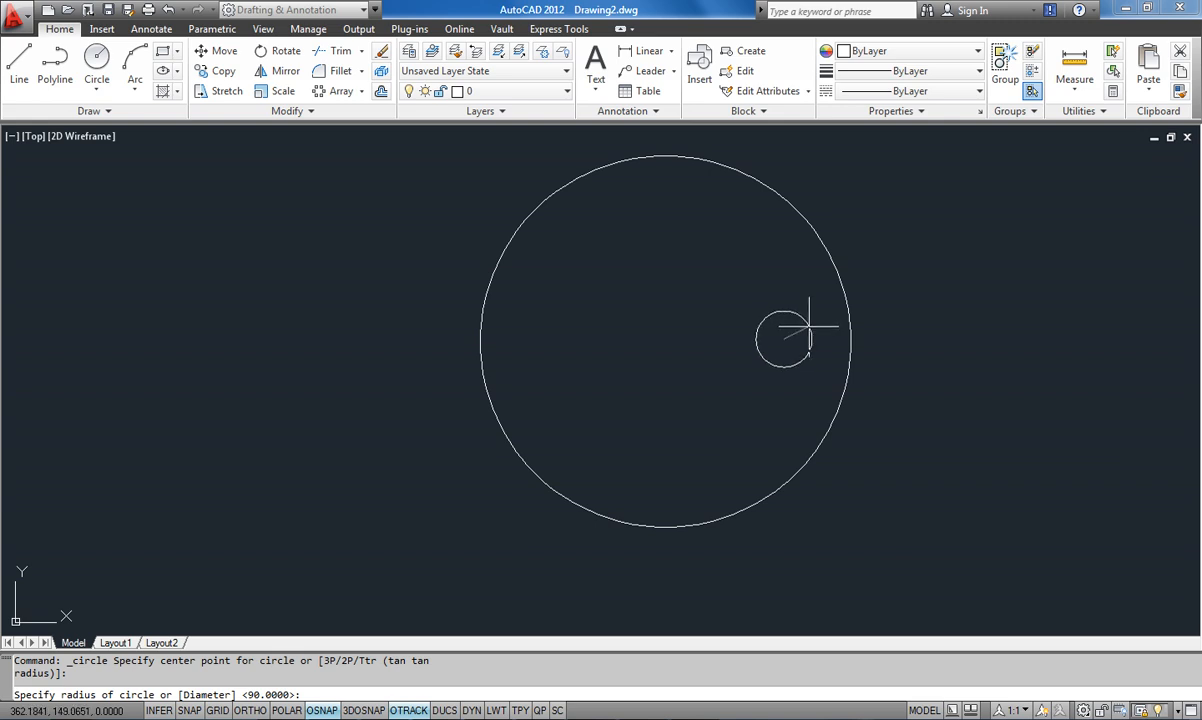
pyautogui.write('d')
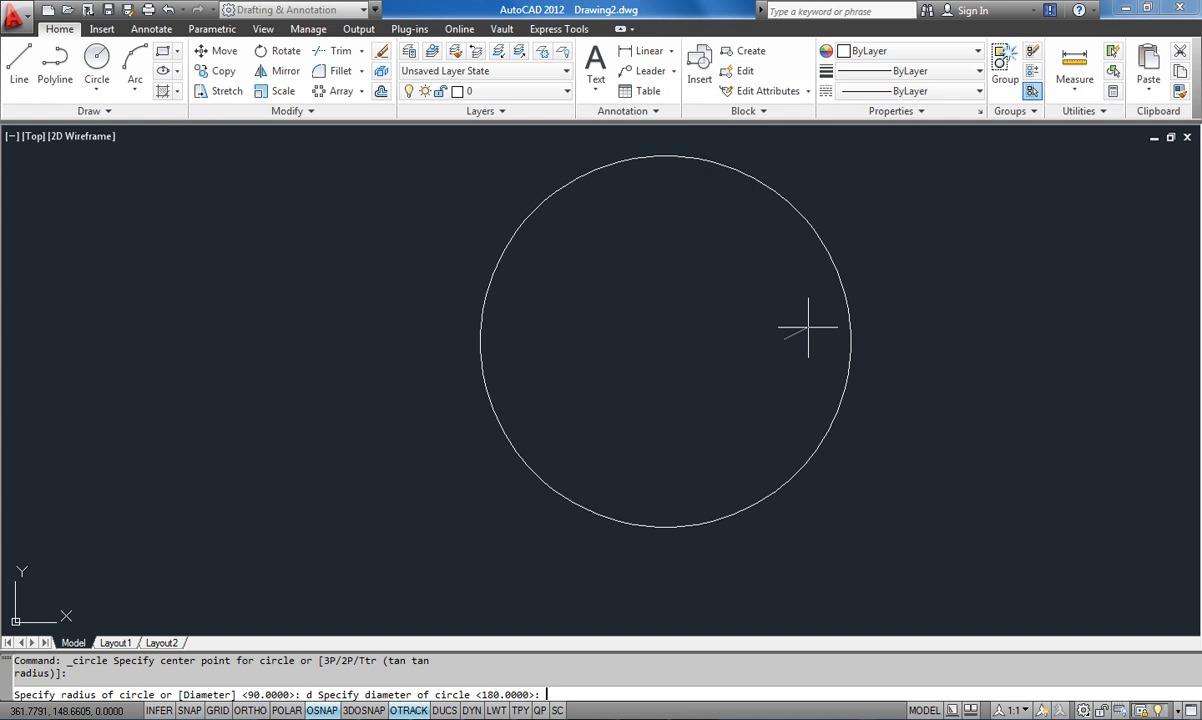
pyautogui.write('20')
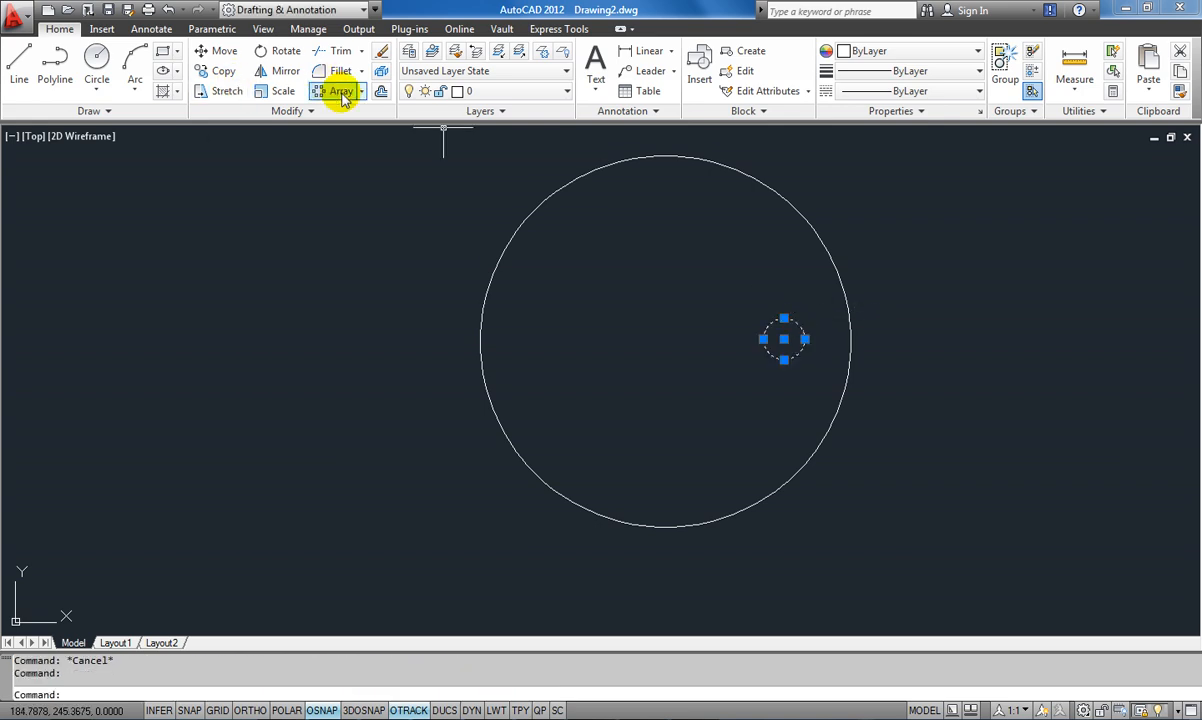
# Polar-array the small hole into 6 items around the large circle's centre
pyautogui.click(338, 91)
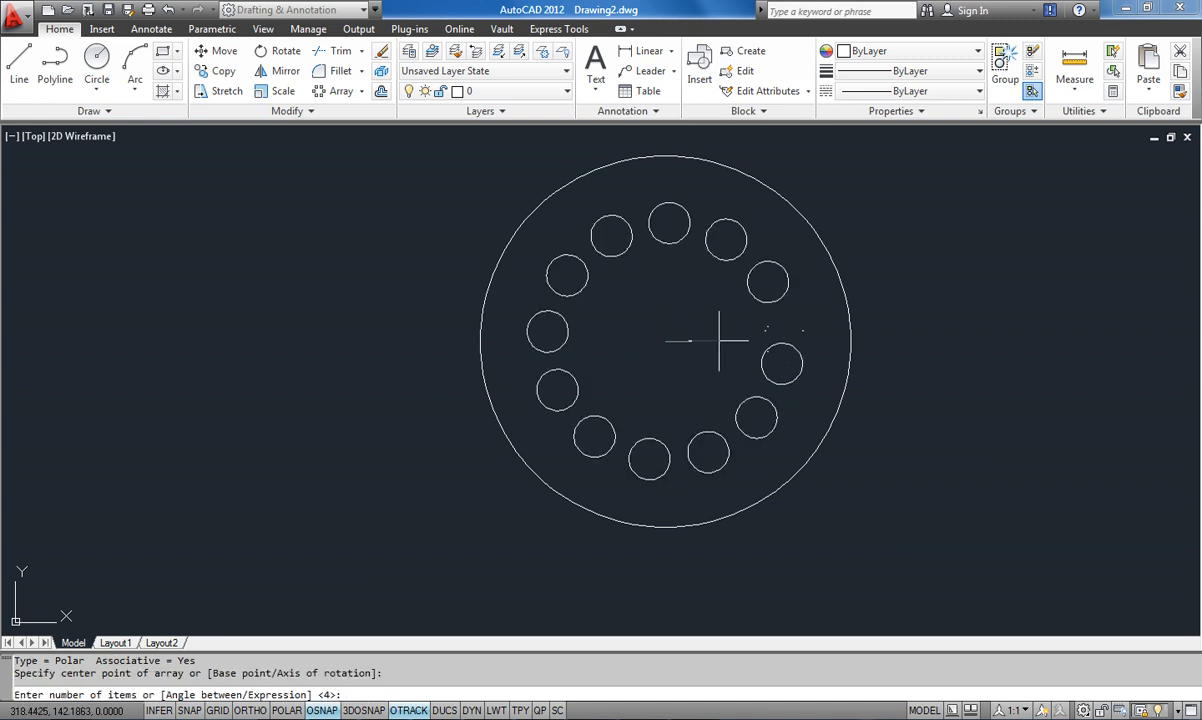
pyautogui.write('6')
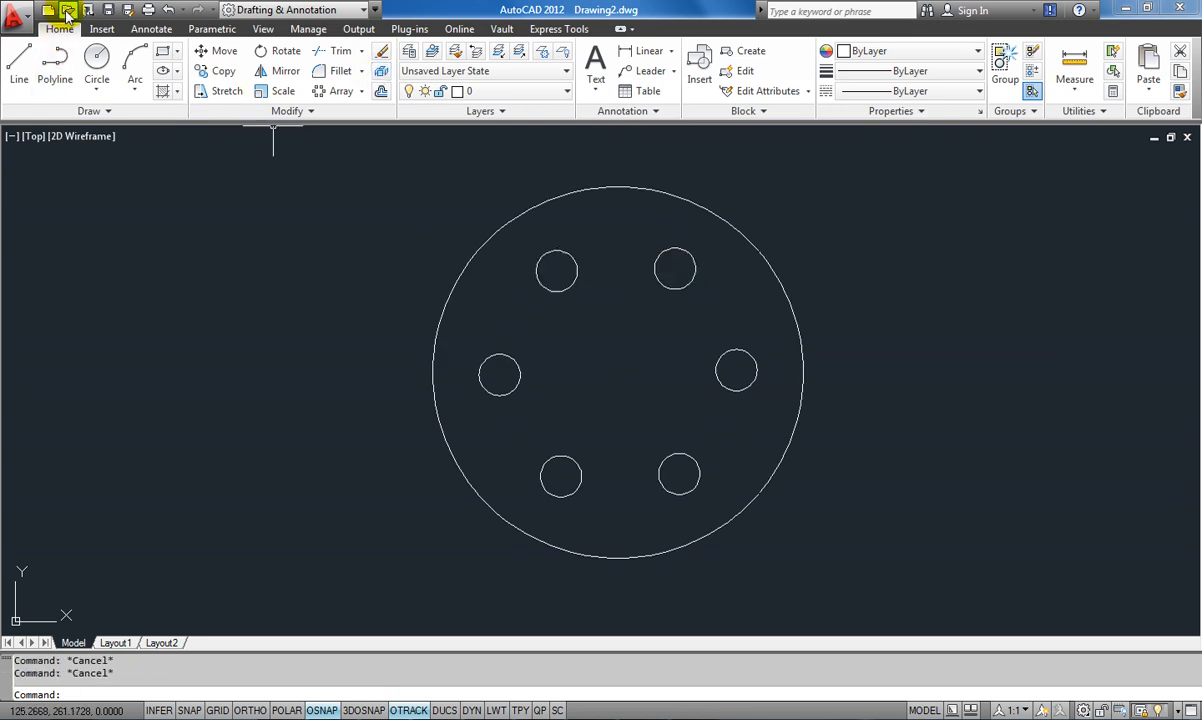
# Save the drawing as 'autocad 2d 2 catia' in a new Desktop folder 'Autocad2catia'
pyautogui.click(48, 9)
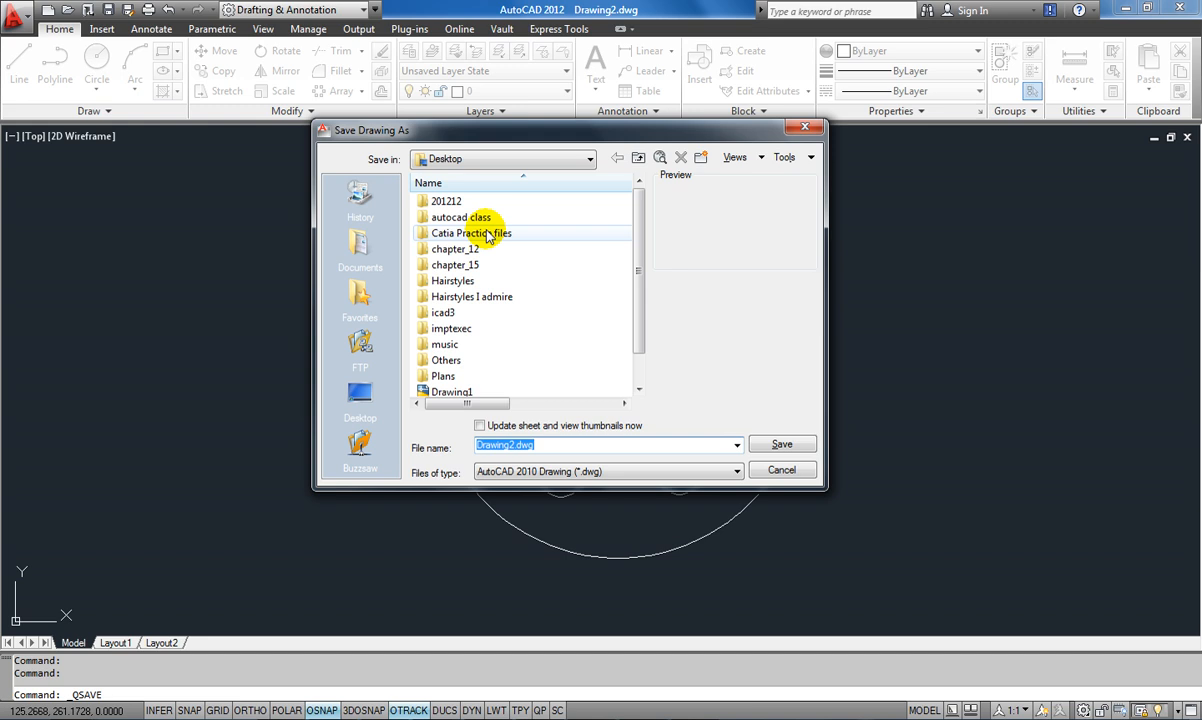
pyautogui.moveTo(508, 249)
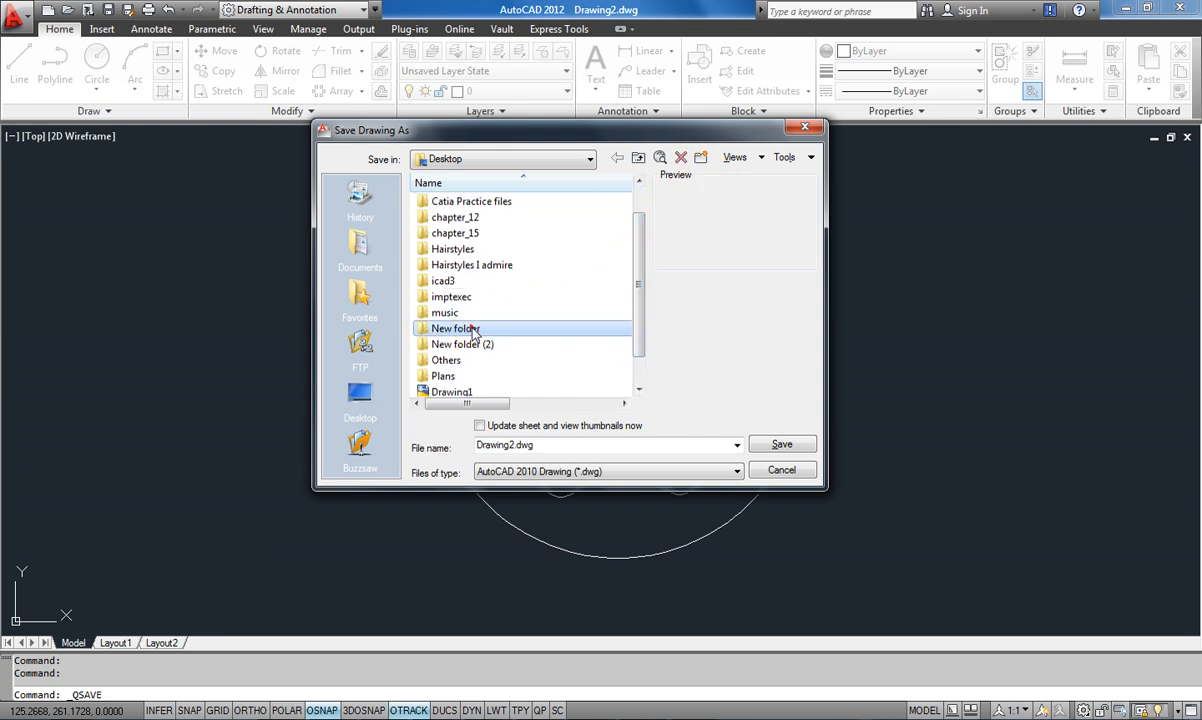
pyautogui.doubleClick(457, 328)
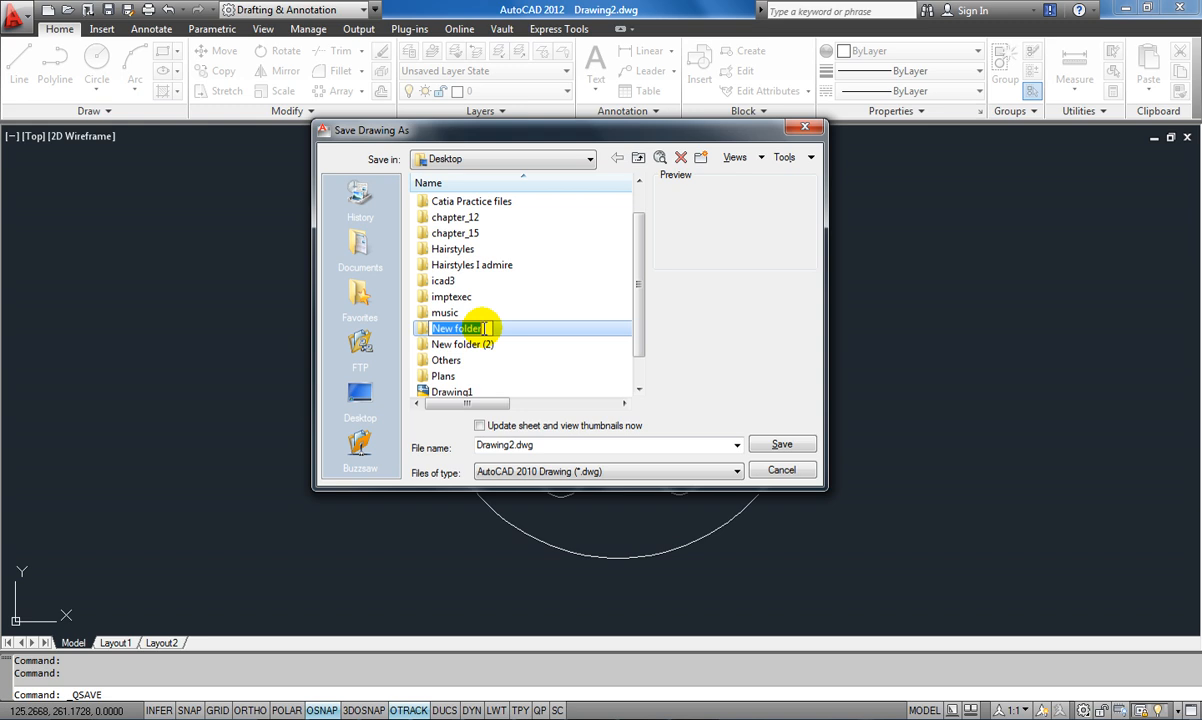
pyautogui.write('Autocad2catia')
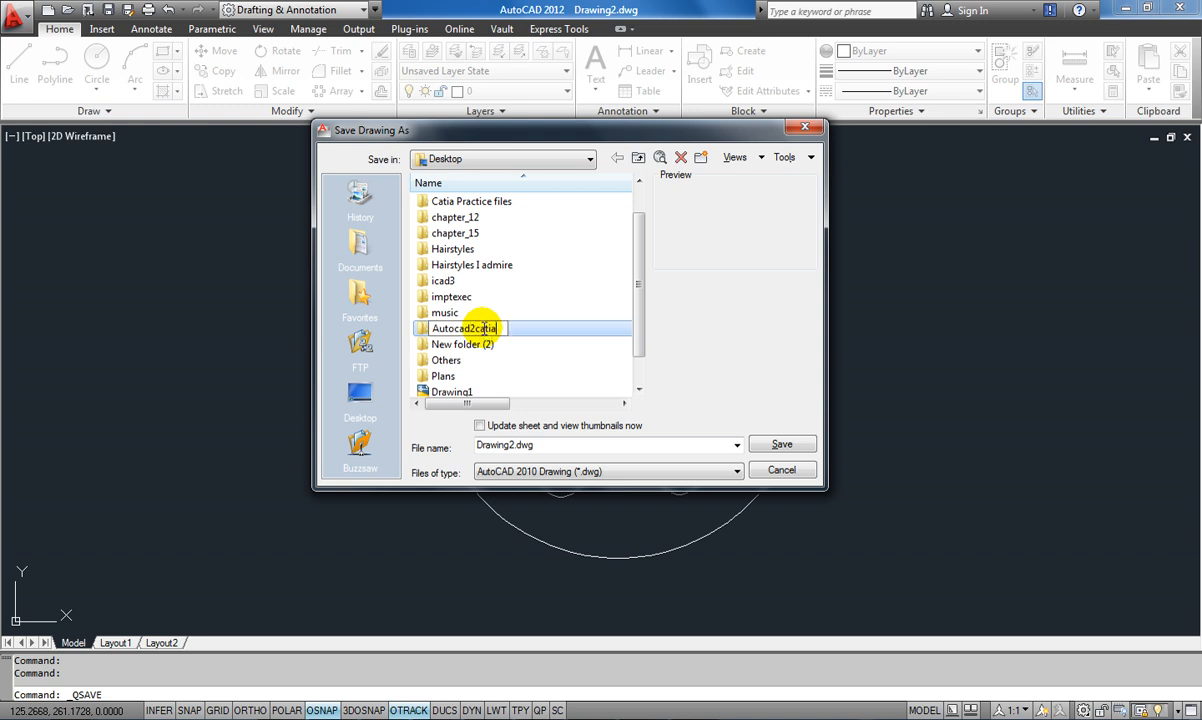
pyautogui.doubleClick(465, 328)
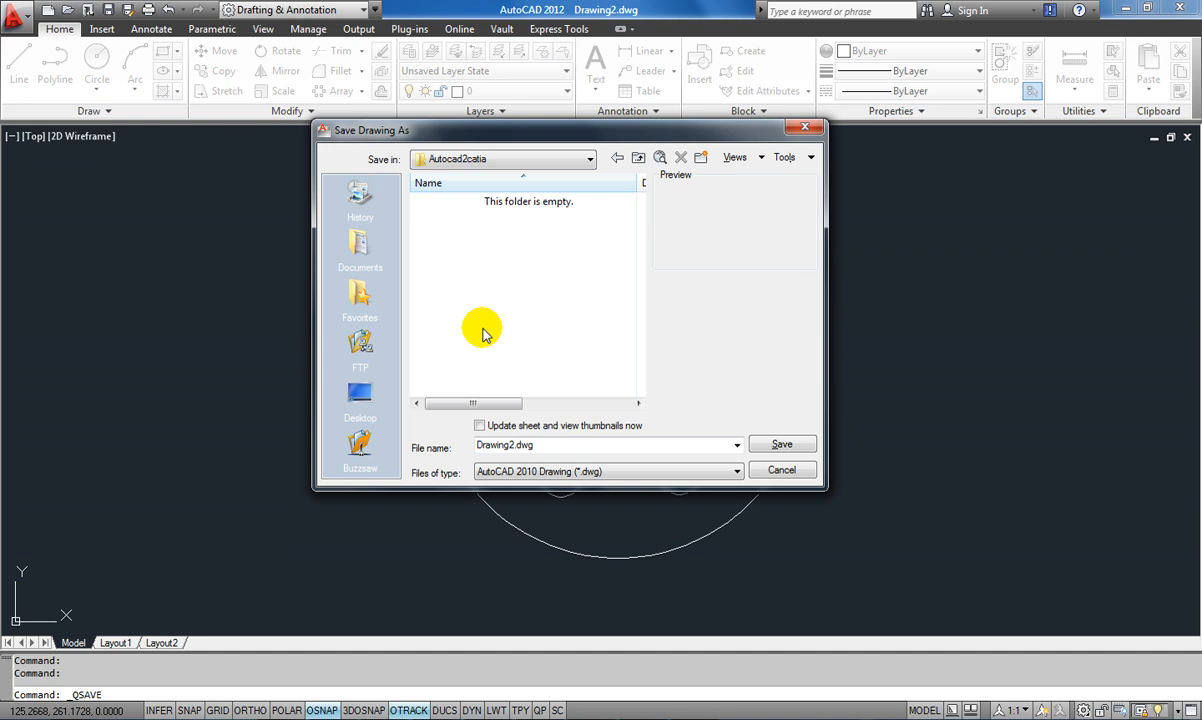
pyautogui.click(575, 445)
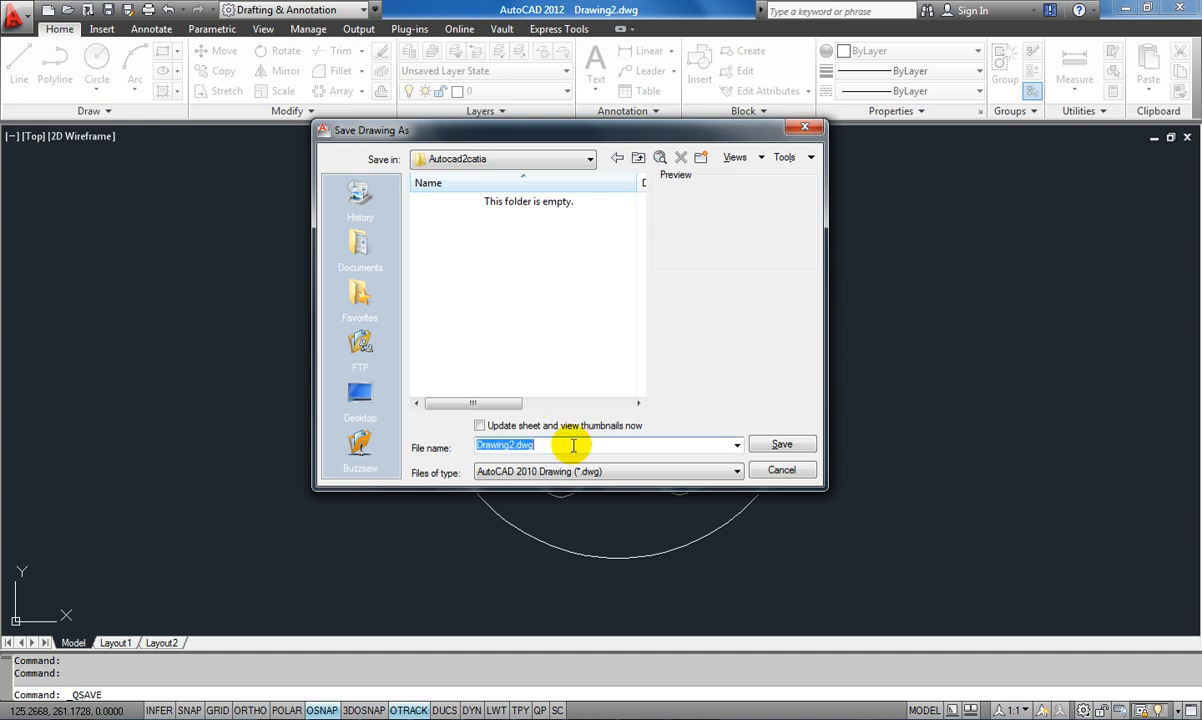
pyautogui.write('autocad 2d 2 catia')
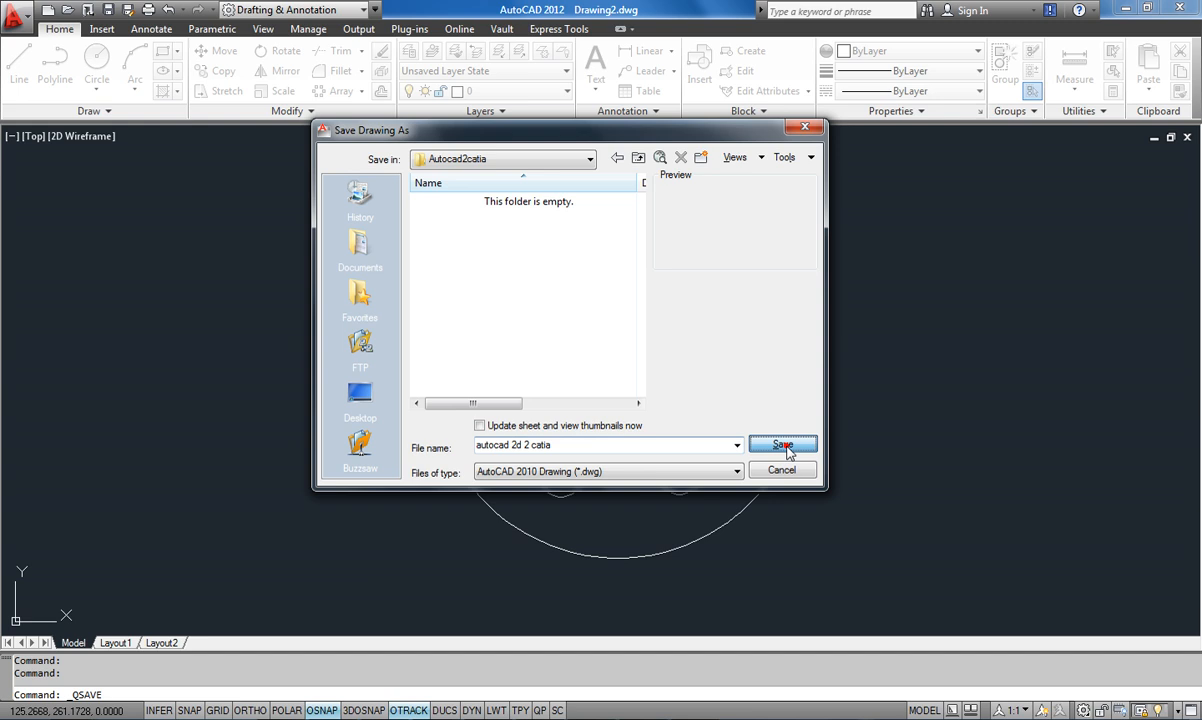
pyautogui.click(783, 445)
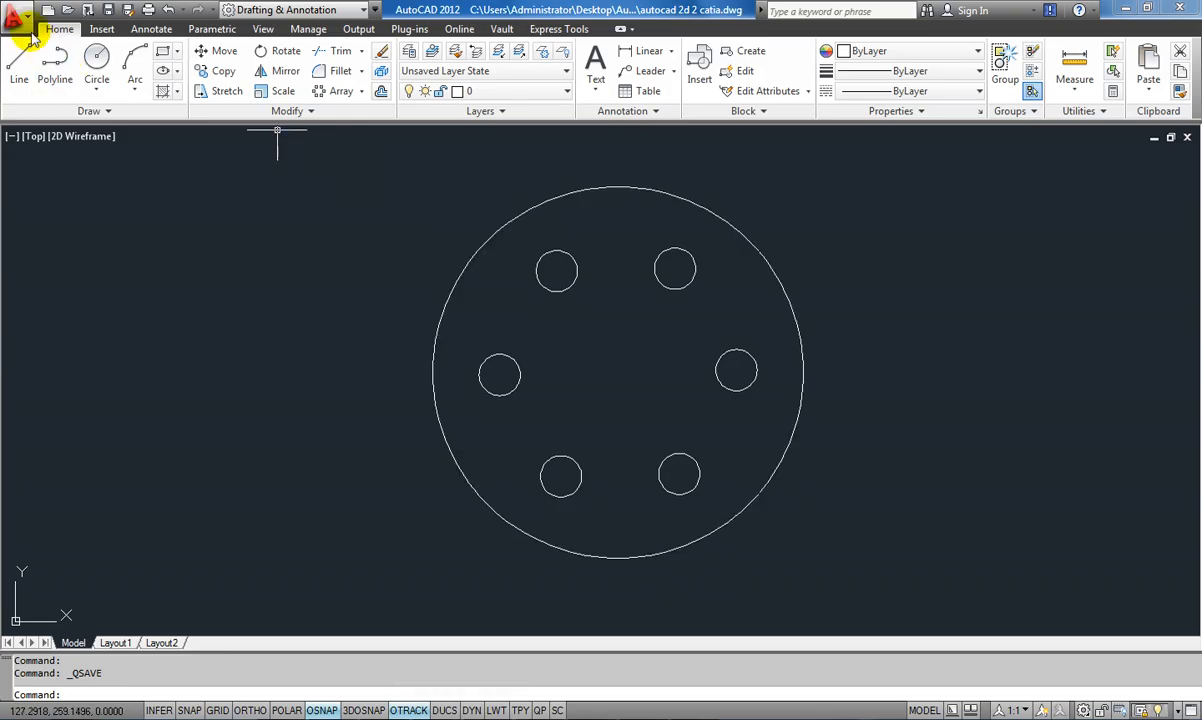
# Save a copy as AutoCAD 2010 DXF named 'autocad 2d 2 catia.dxf'
pyautogui.click(17, 11)
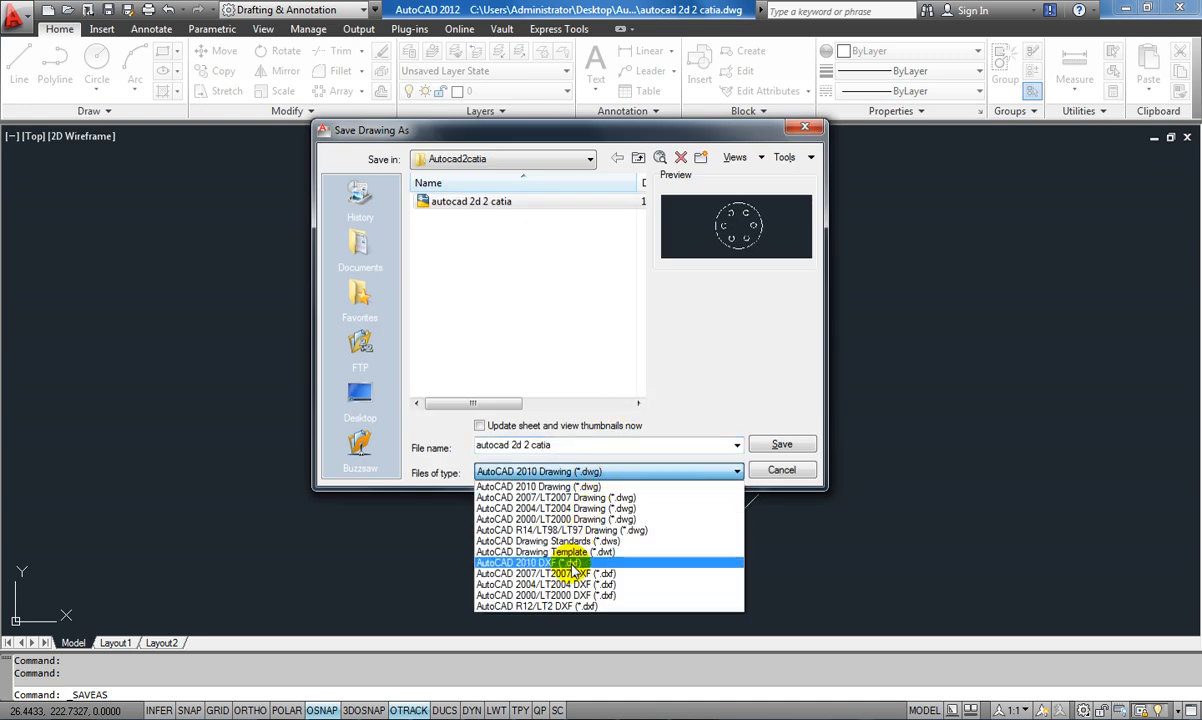
pyautogui.click(530, 563)
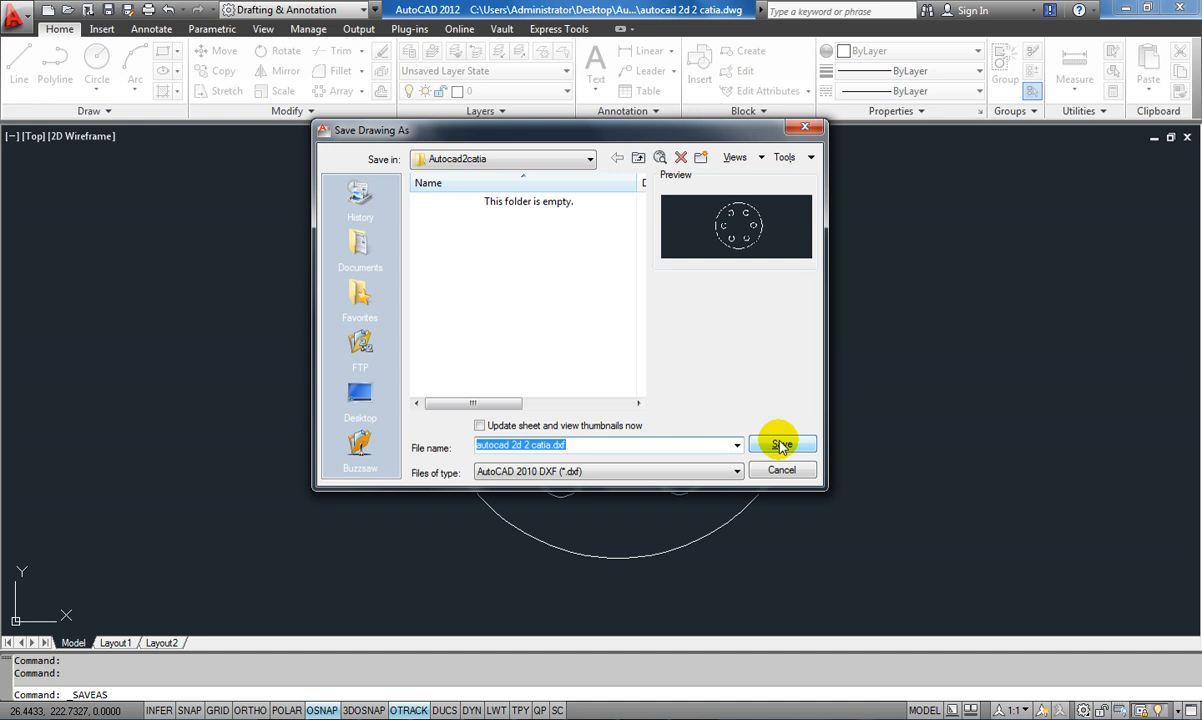
pyautogui.click(782, 445)
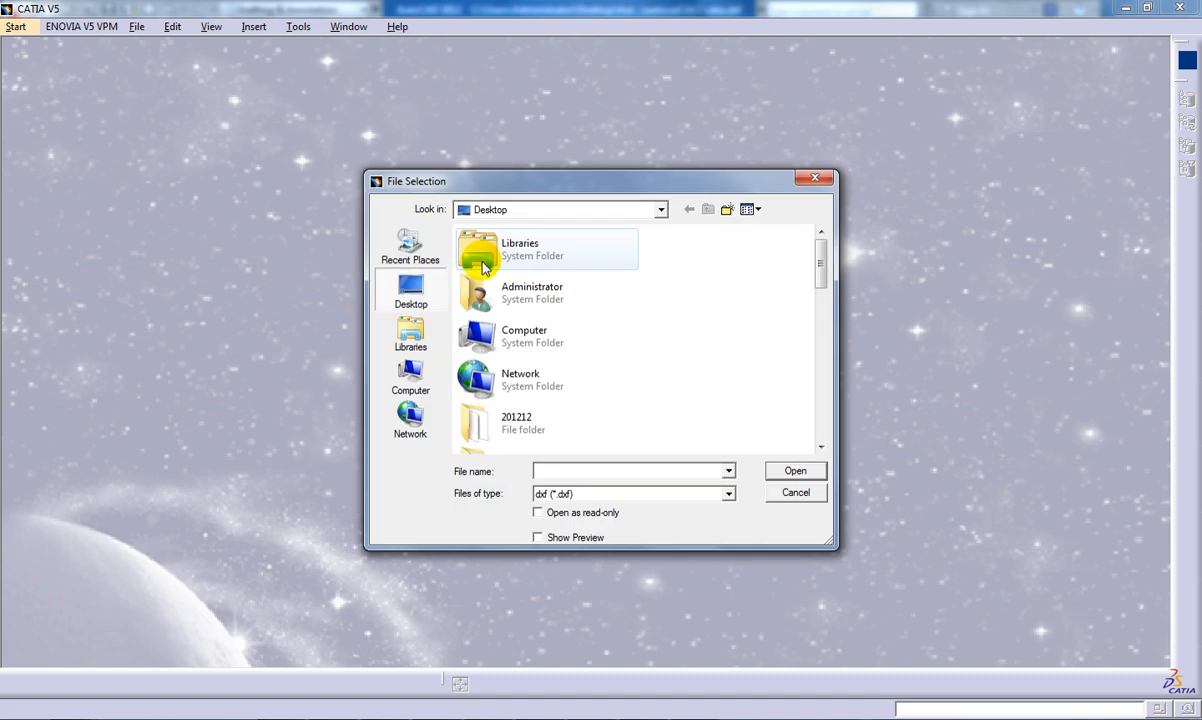
# Open 'autocad 2d 2 catia' DXF from the Desktop Autocad2catia folder, filtering by dxf
pyautogui.click(524, 336)
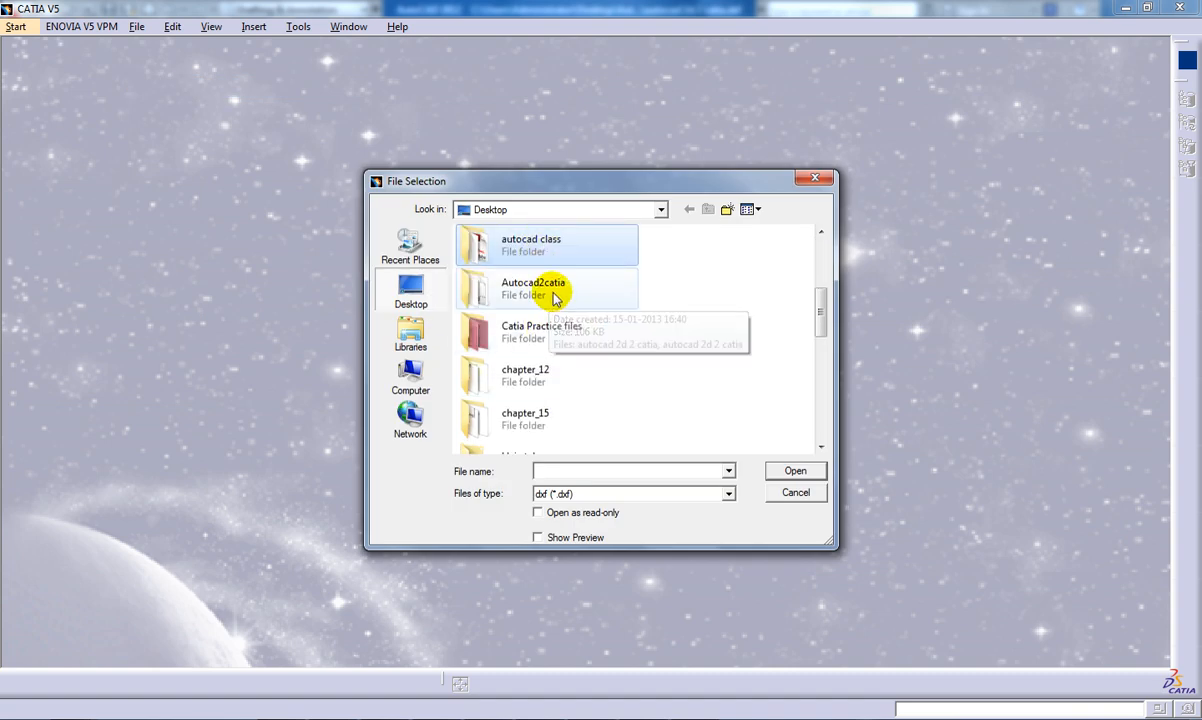
pyautogui.doubleClick(533, 288)
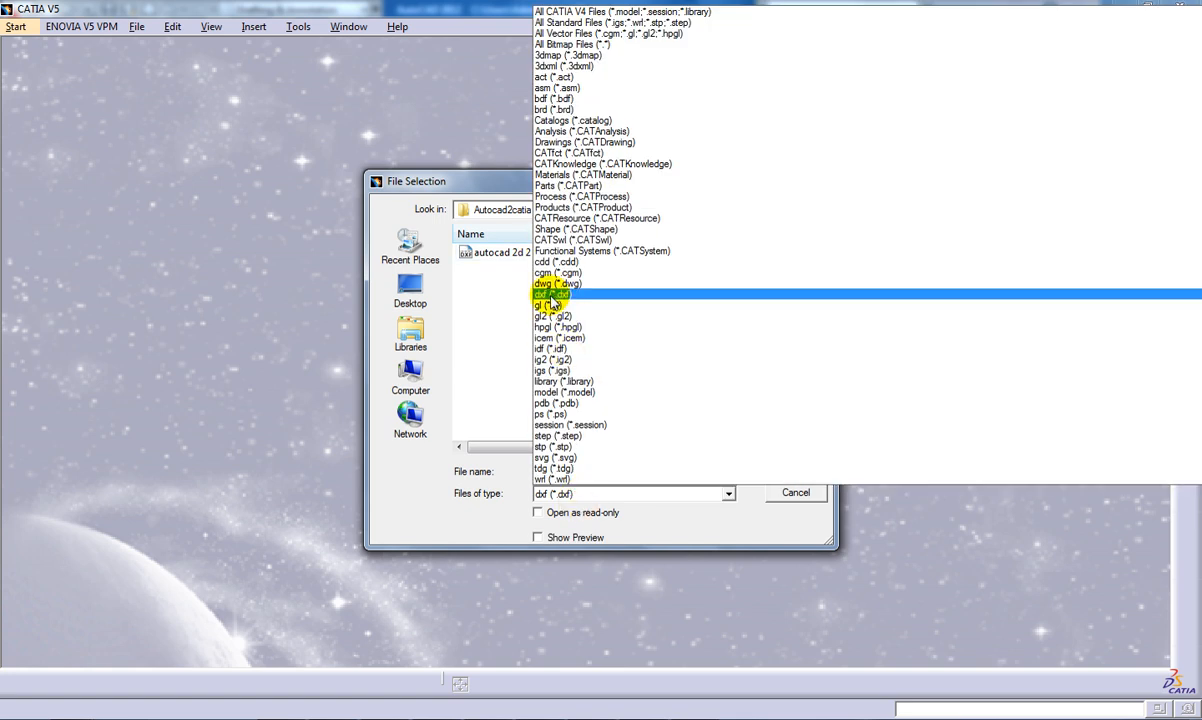
pyautogui.click(555, 294)
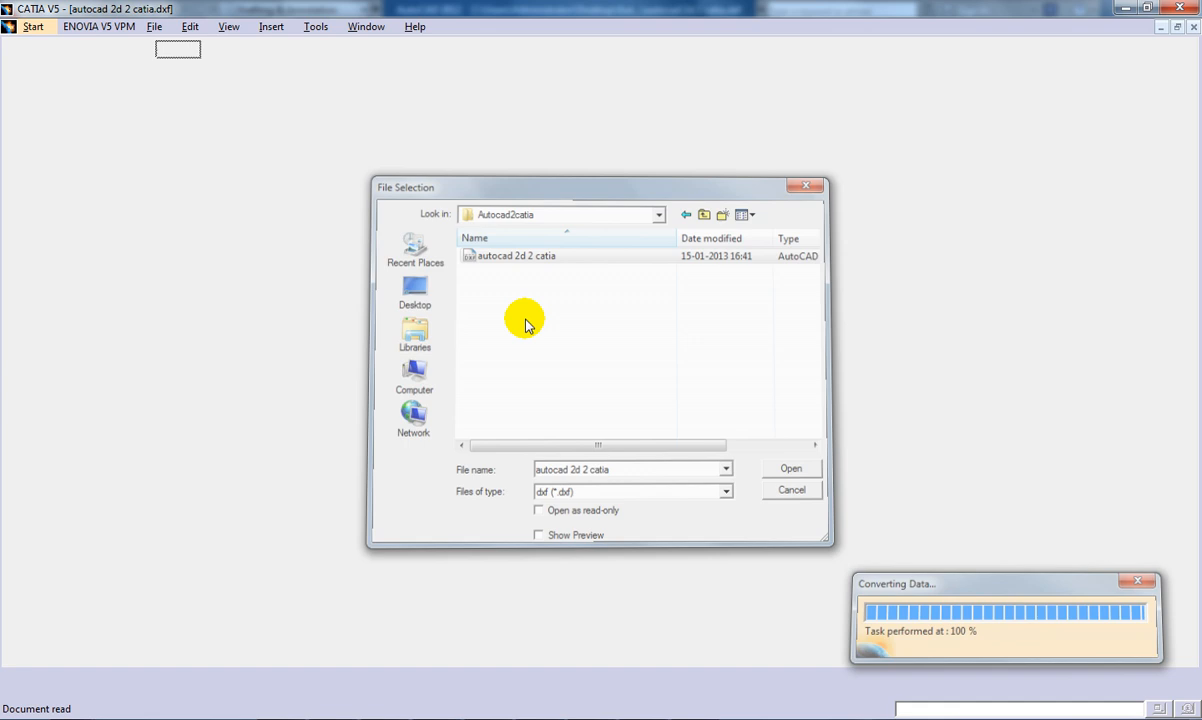
pyautogui.click(790, 468)
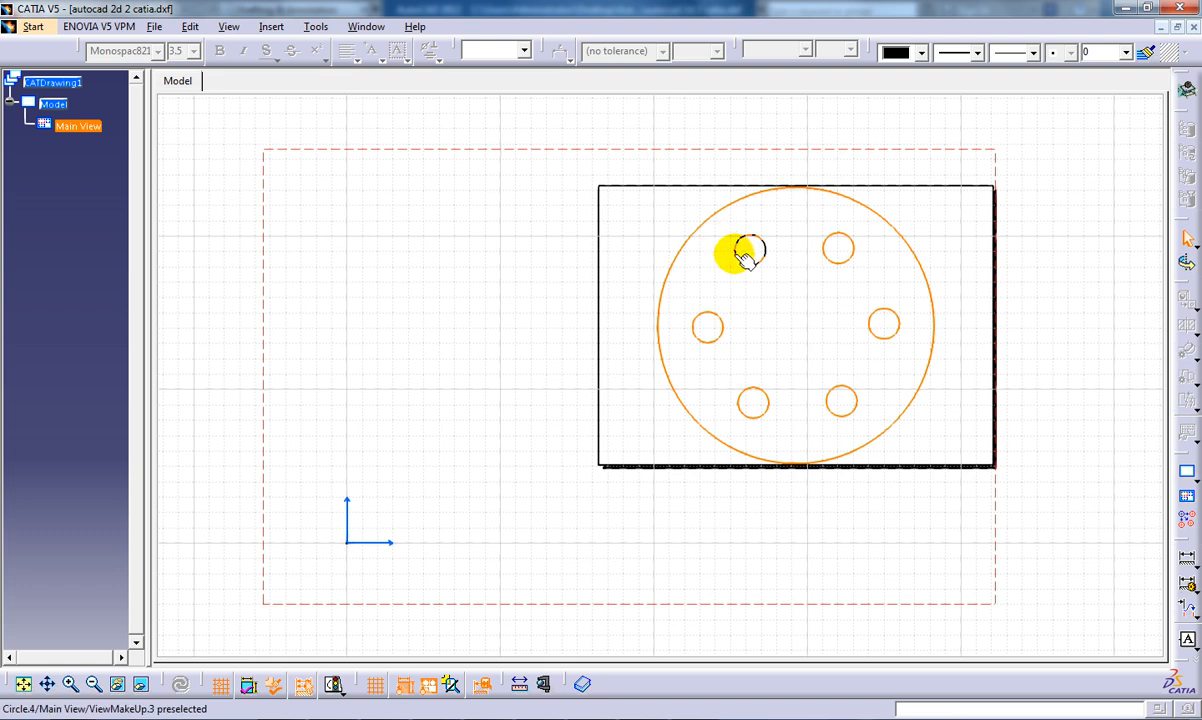
# Select and copy all seven circles of the imported plate drawing
pyautogui.click(190, 26)
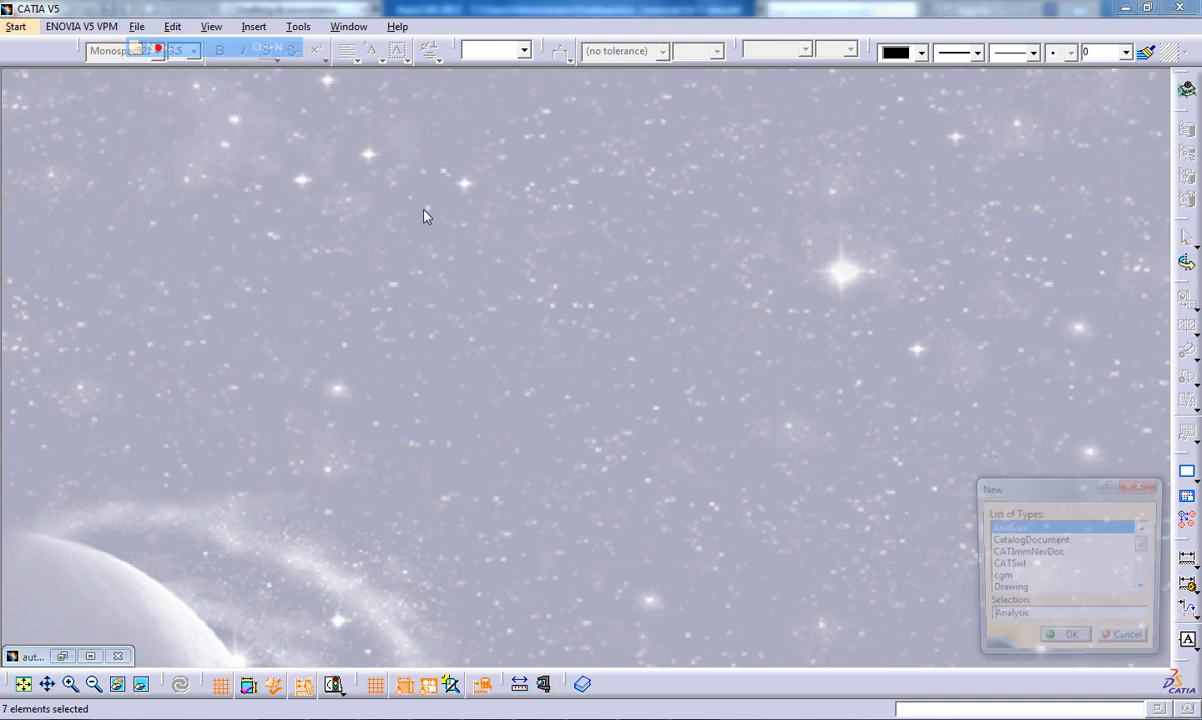
# Create a new Part, sketch on the xy plane, and fit the pasted circles in view
pyautogui.click(998, 545)
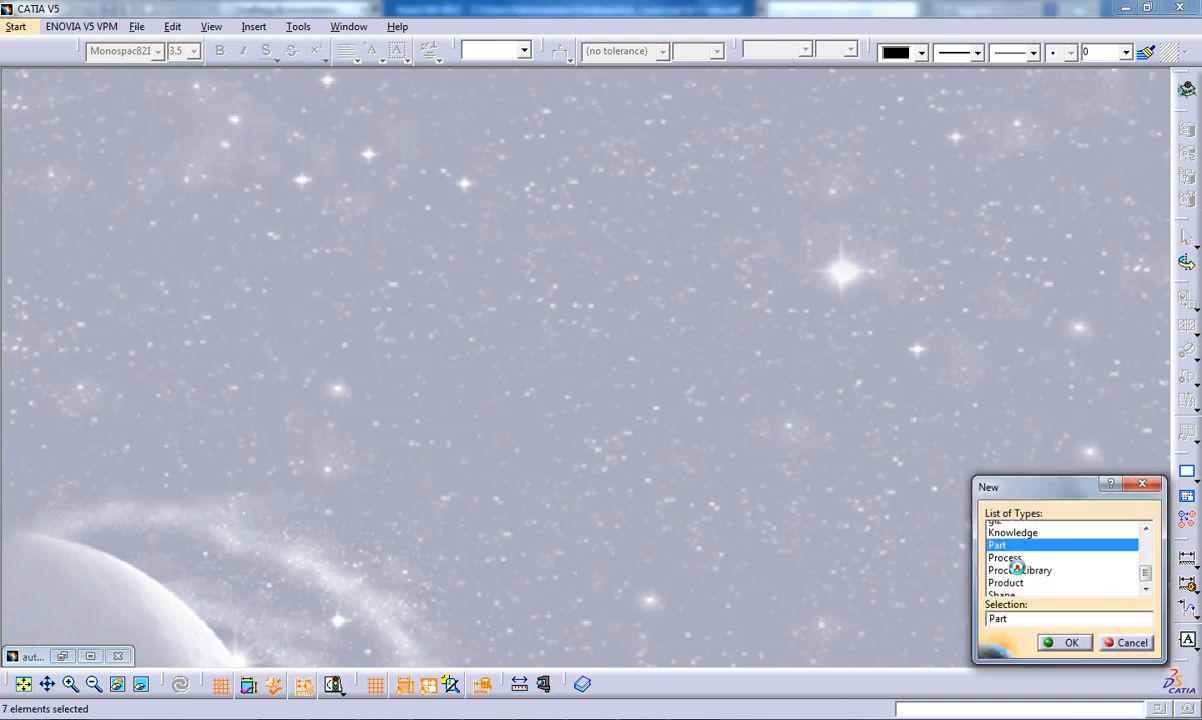
pyautogui.click(1069, 642)
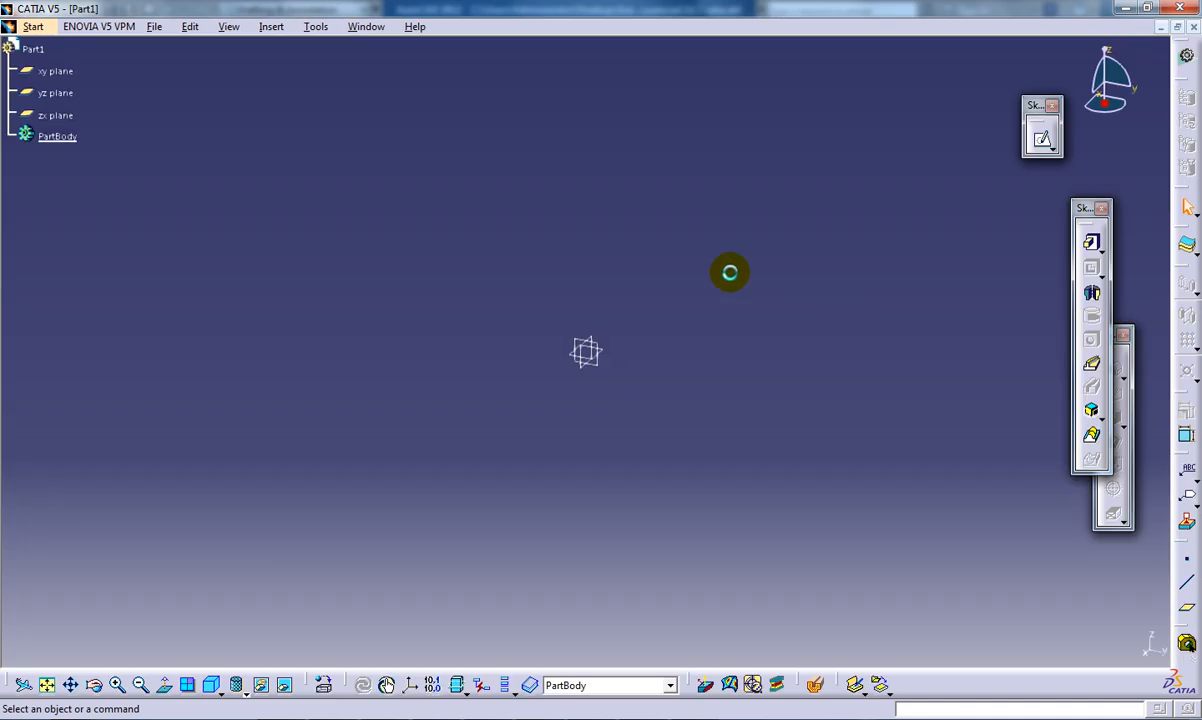
pyautogui.click(55, 70)
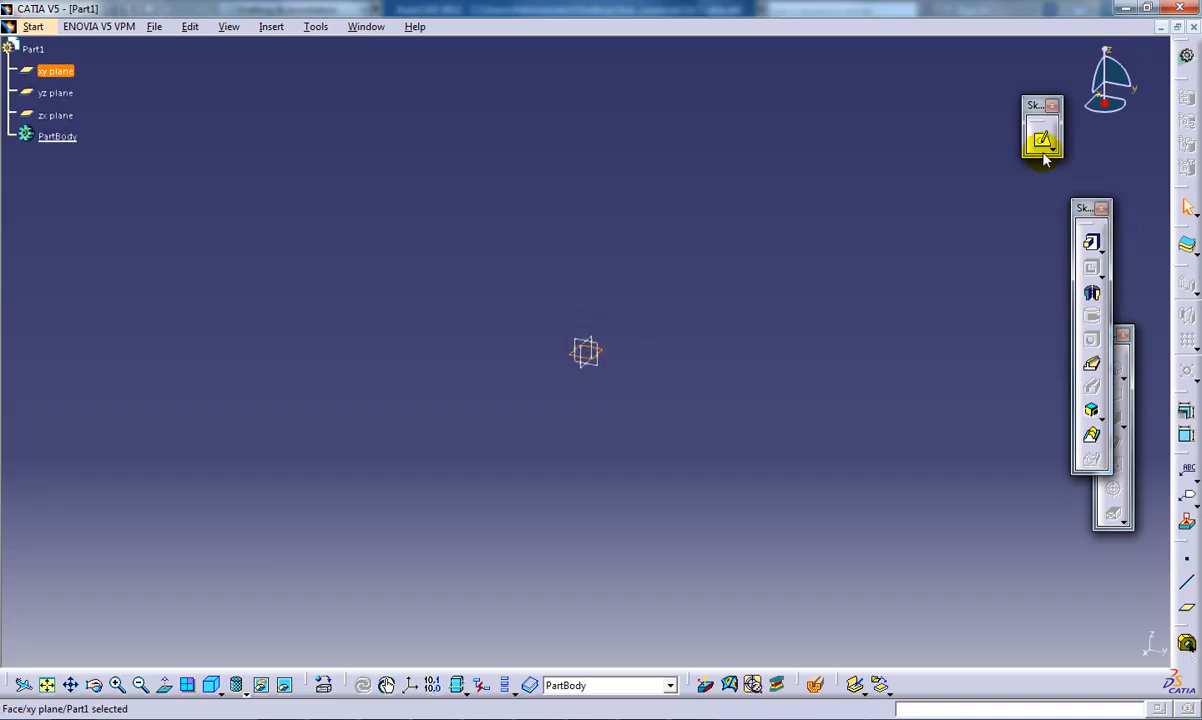
pyautogui.click(1043, 140)
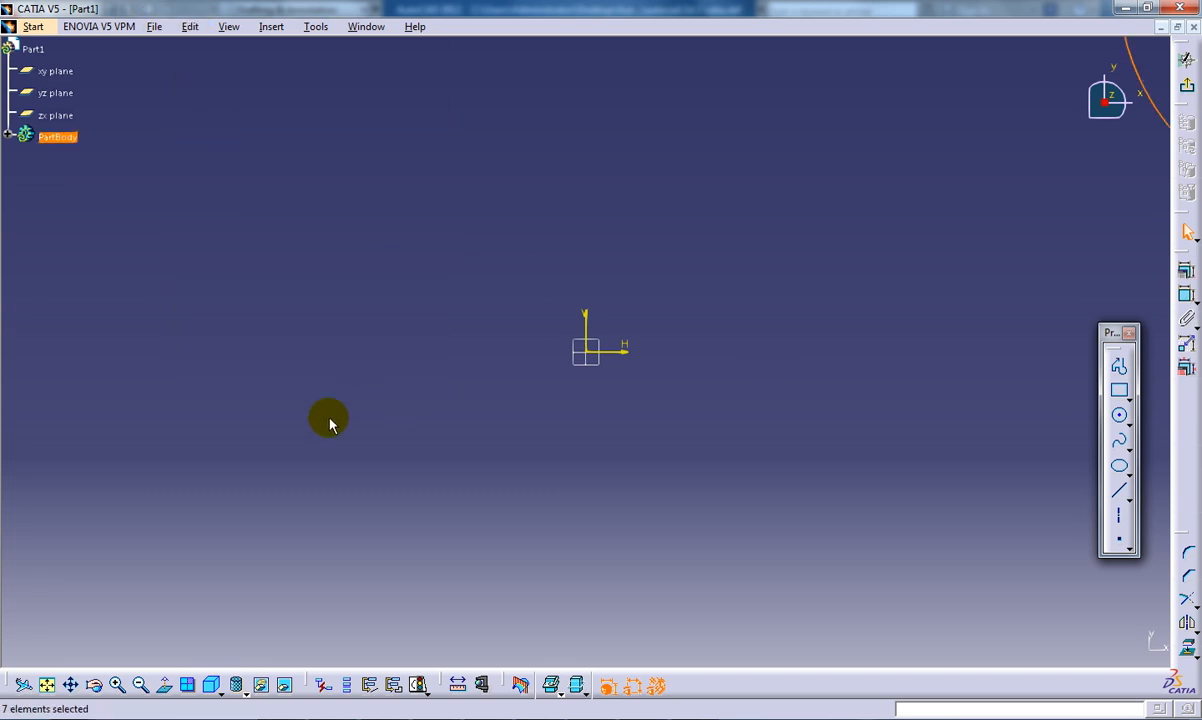
pyautogui.moveTo(47, 668)
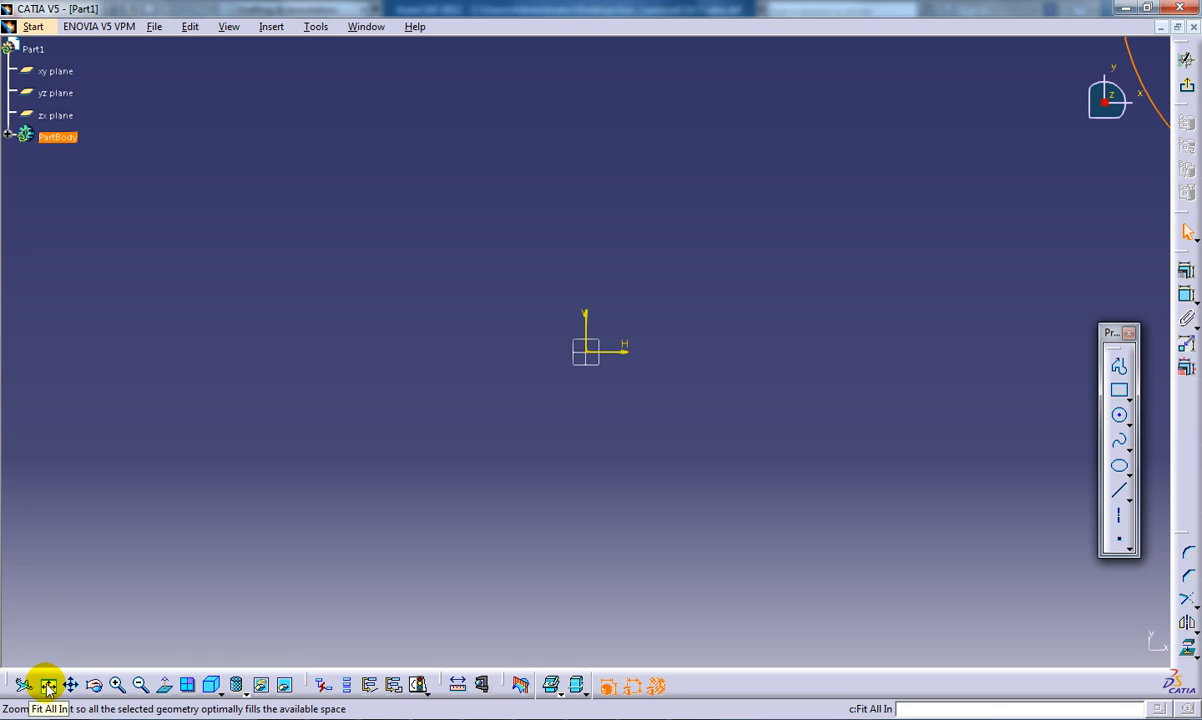
pyautogui.click(47, 685)
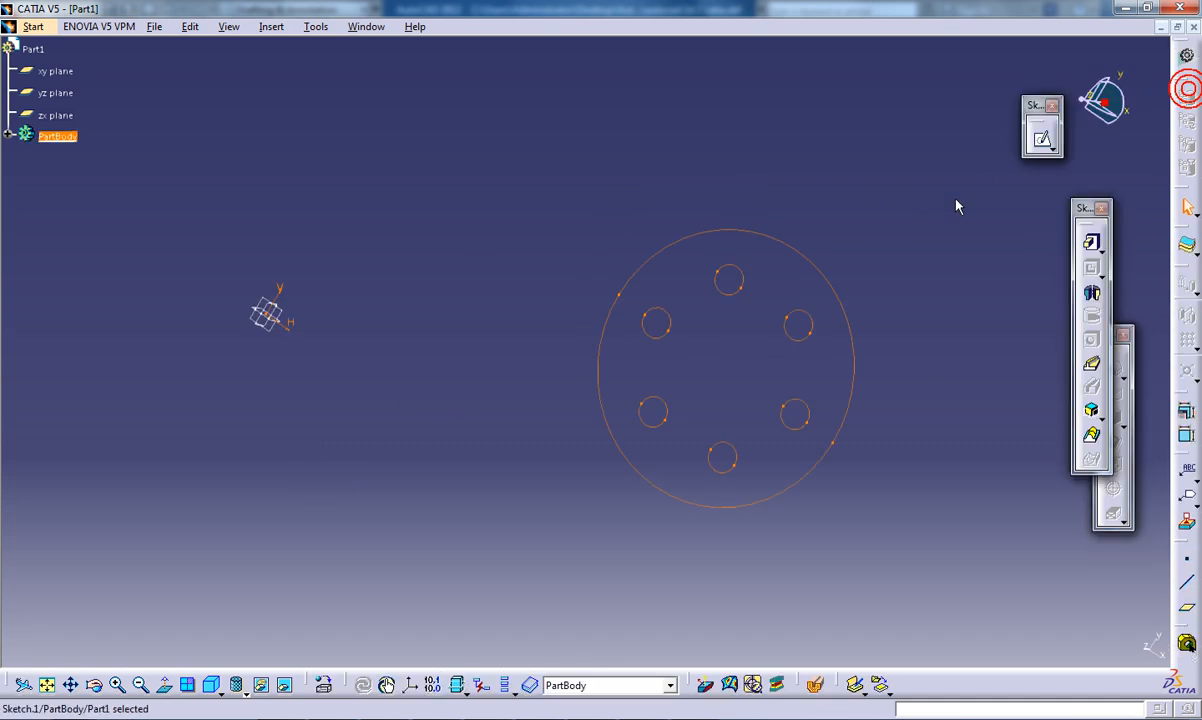
# Pad Sketch.1 to a length of 20 mm
pyautogui.click(1091, 242)
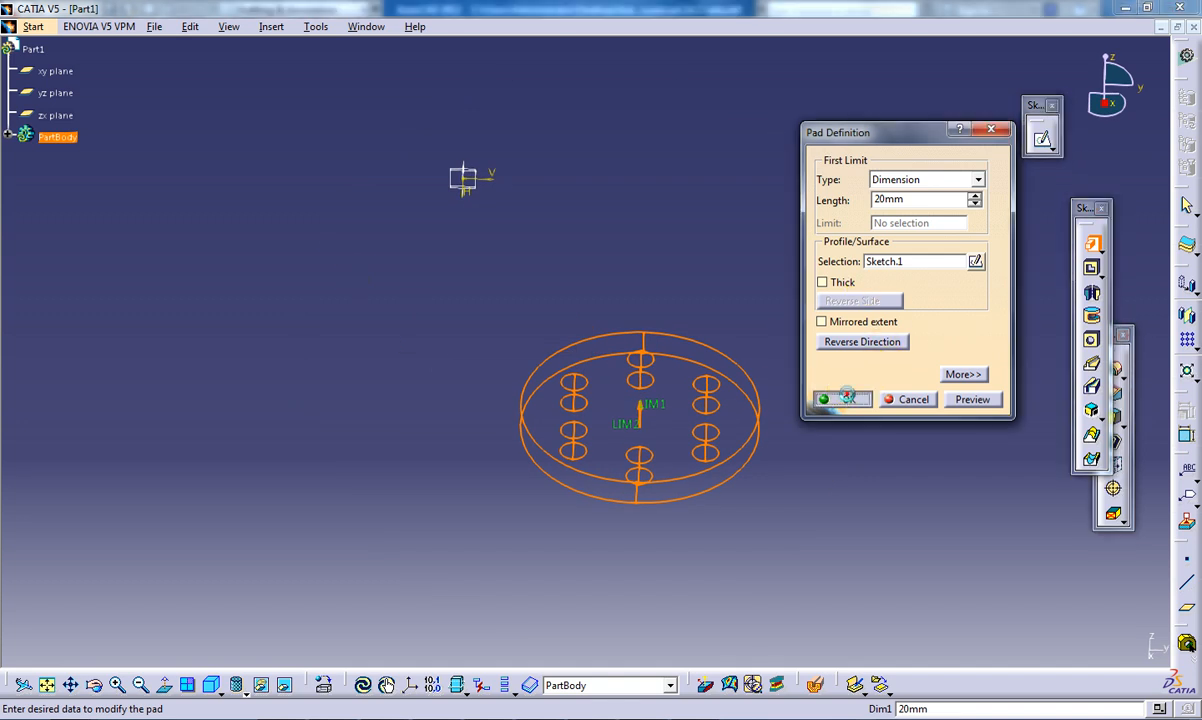
pyautogui.click(833, 399)
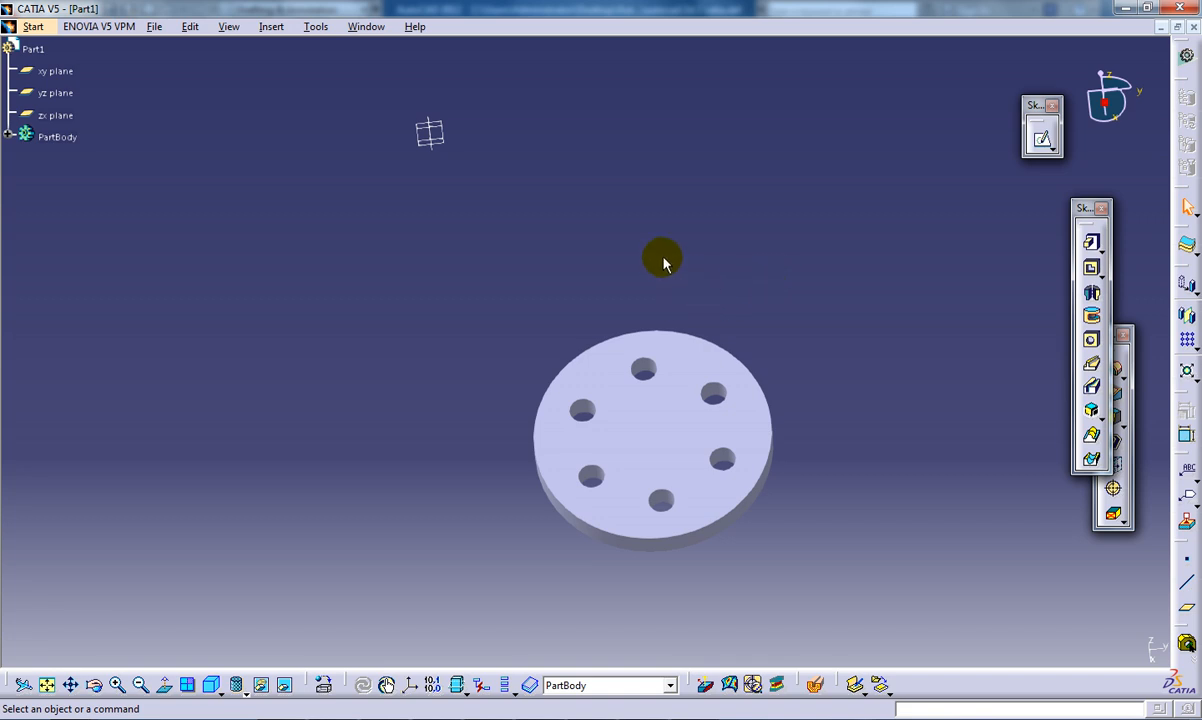
pyautogui.moveTo(655, 295)
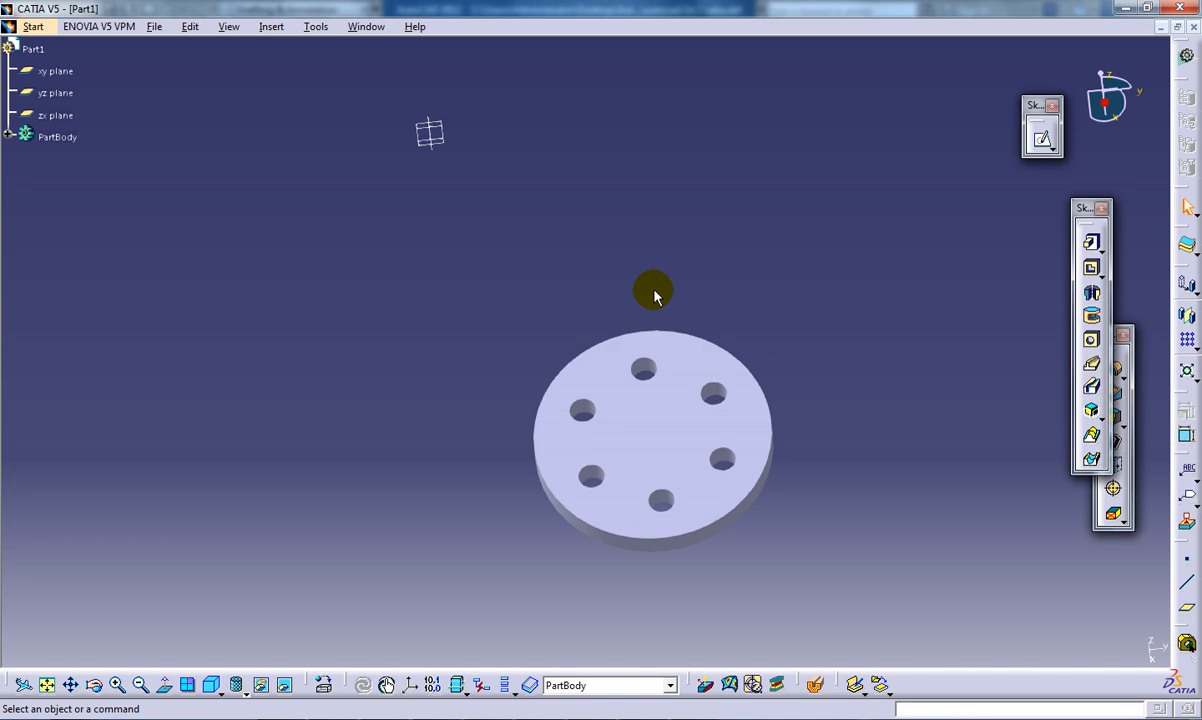
pyautogui.moveTo(658, 278)
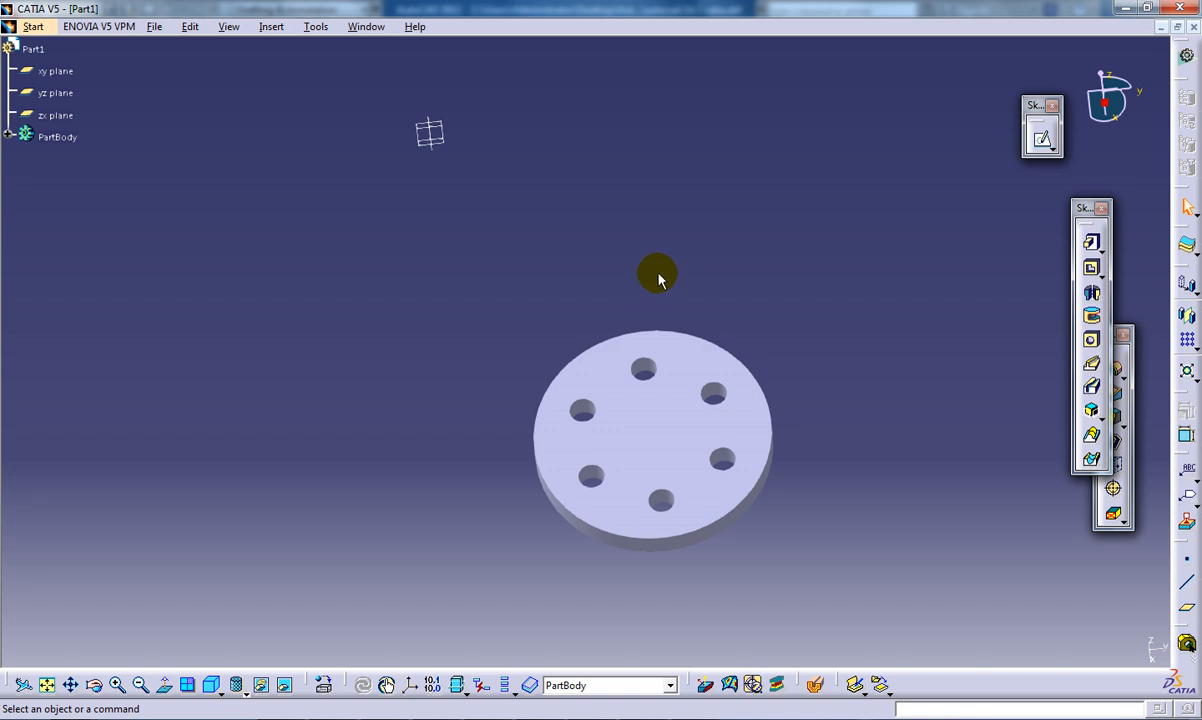
pyautogui.moveTo(648, 287)
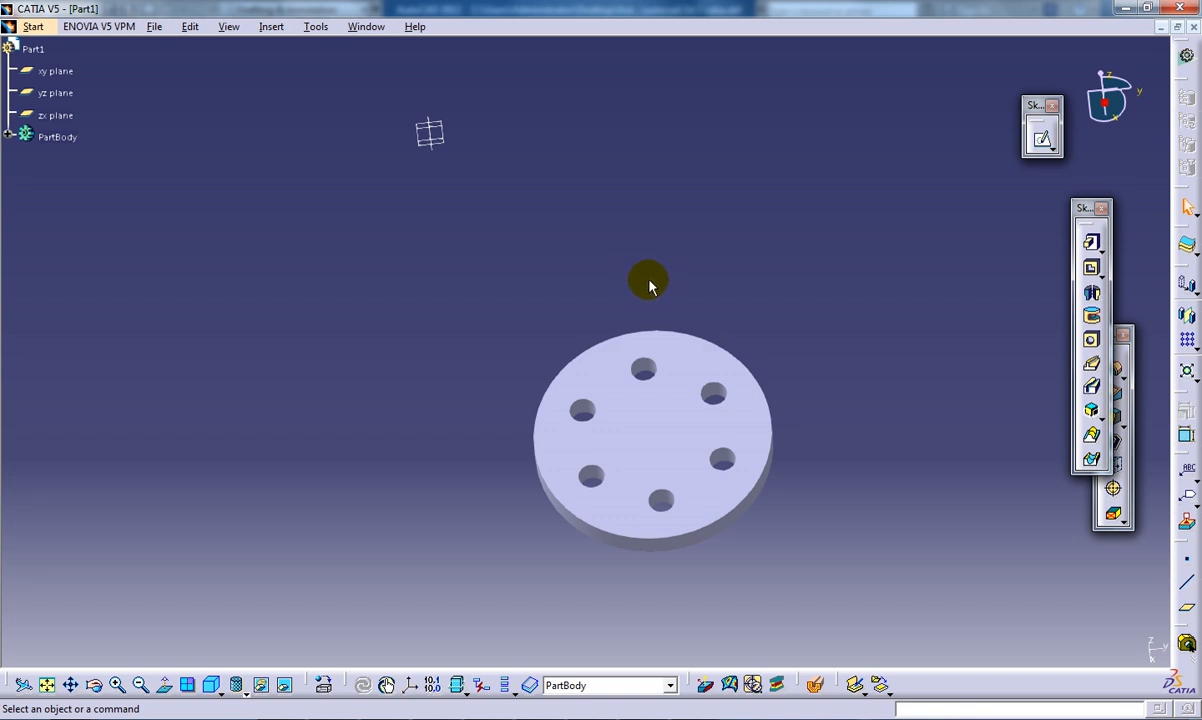
pyautogui.moveTo(642, 292)
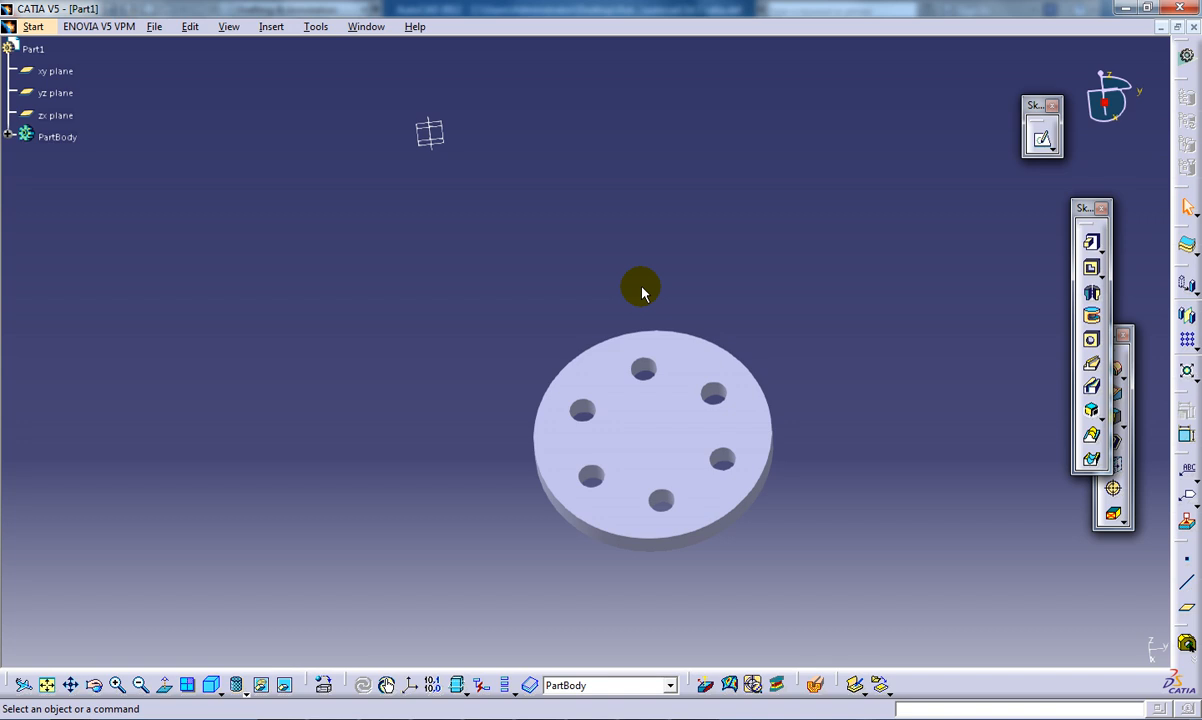
pyautogui.moveTo(700, 224)
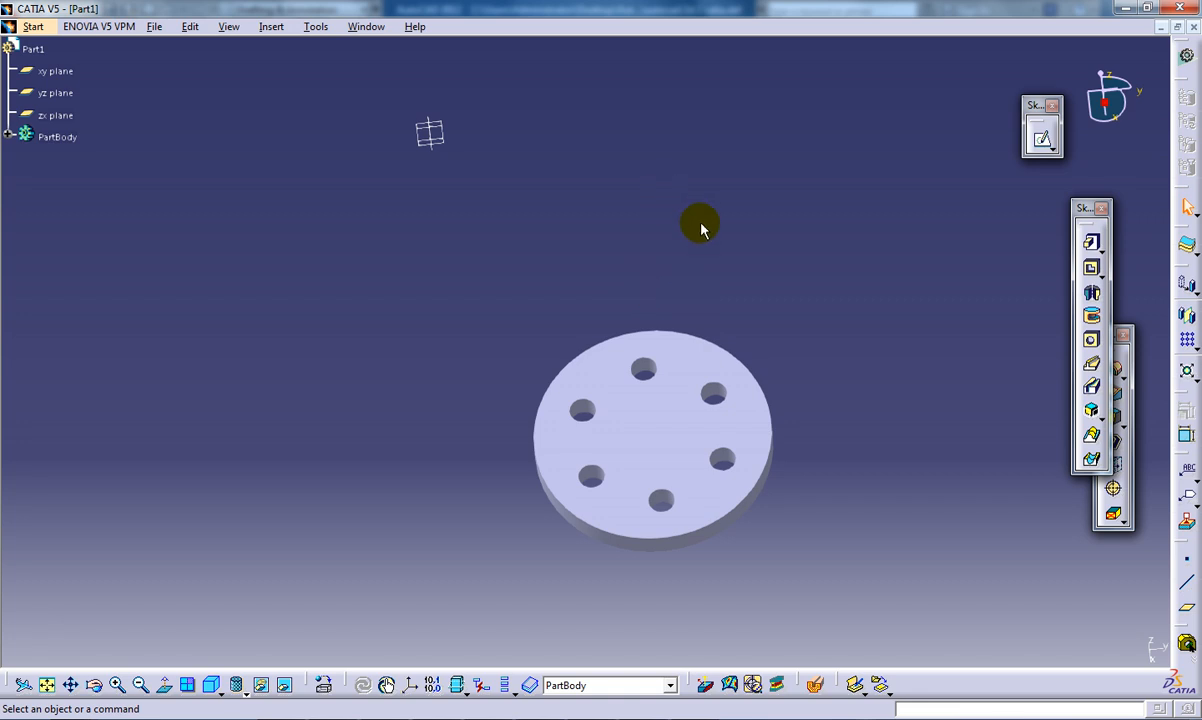
pyautogui.moveTo(705, 268)
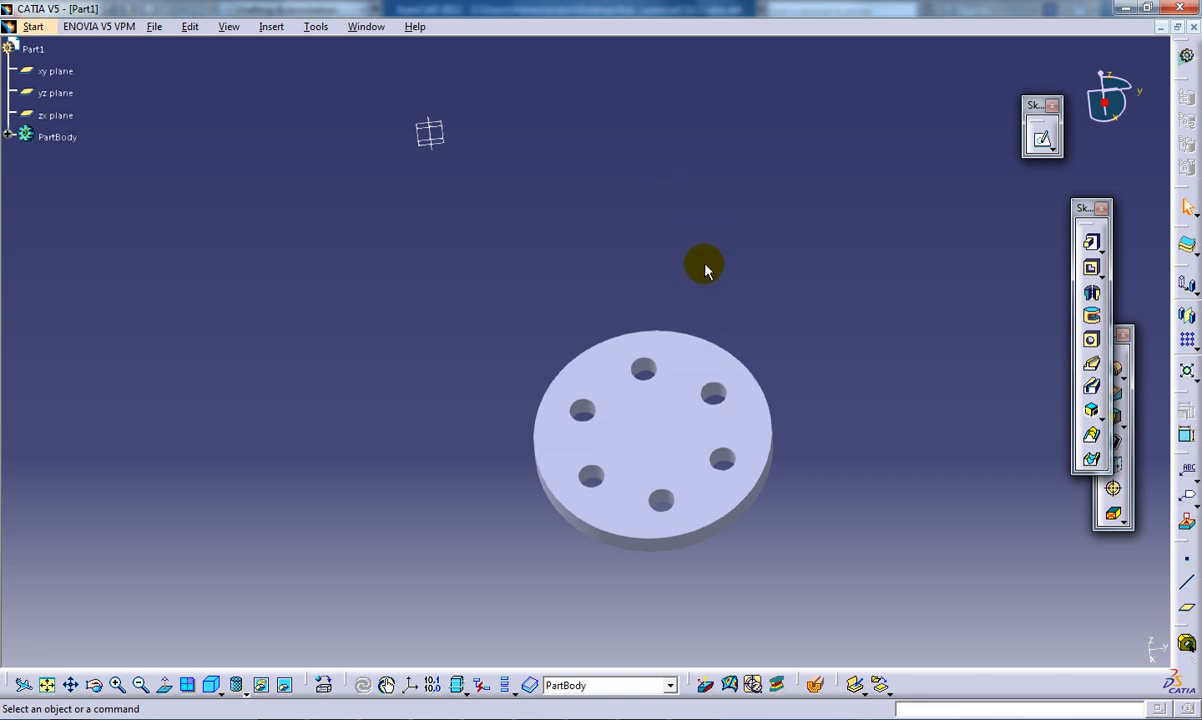
pyautogui.moveTo(695, 280)
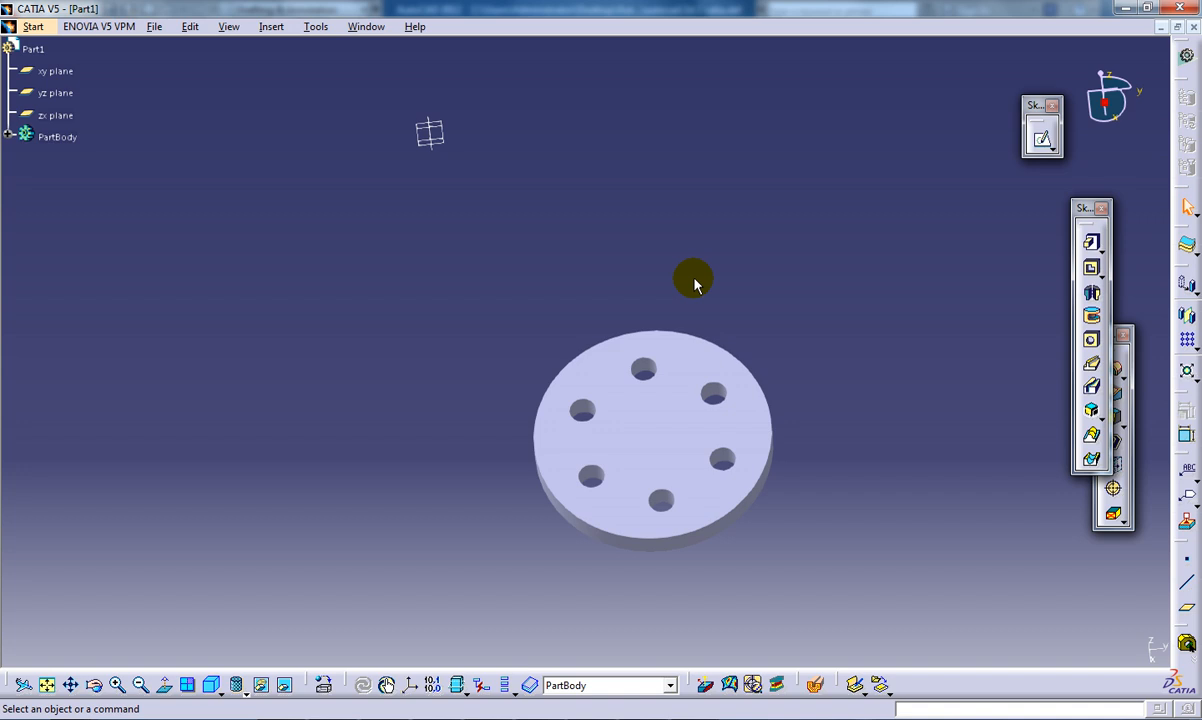
pyautogui.moveTo(697, 270)
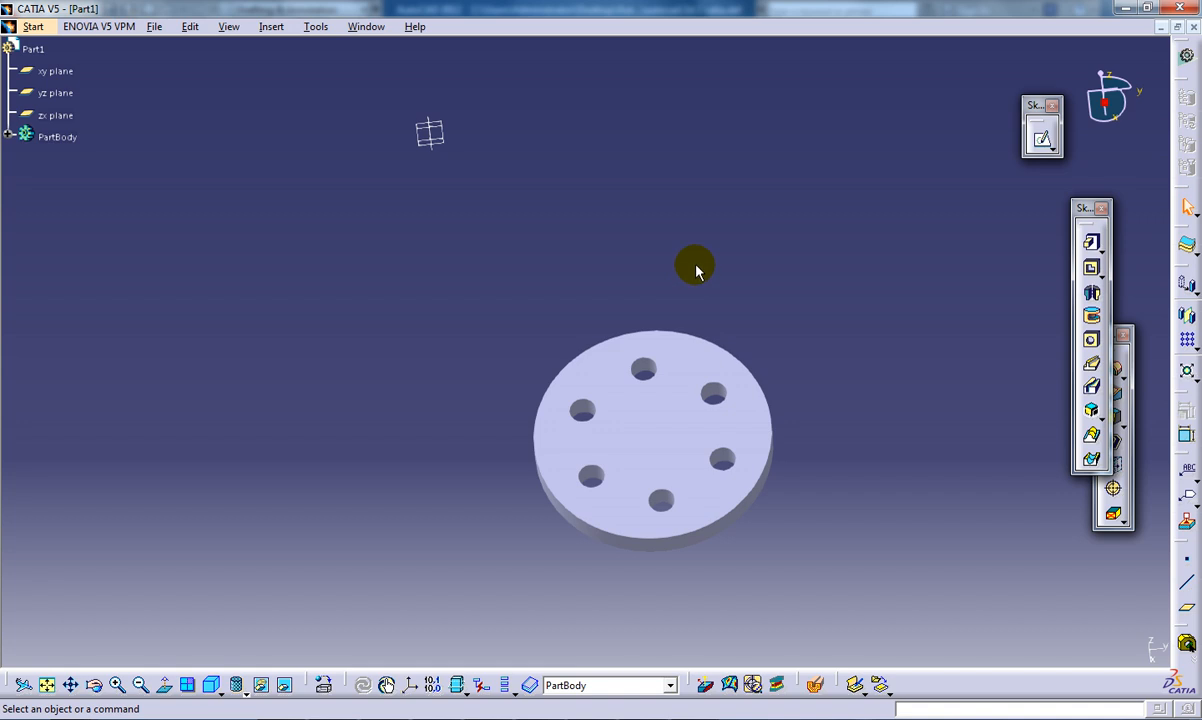